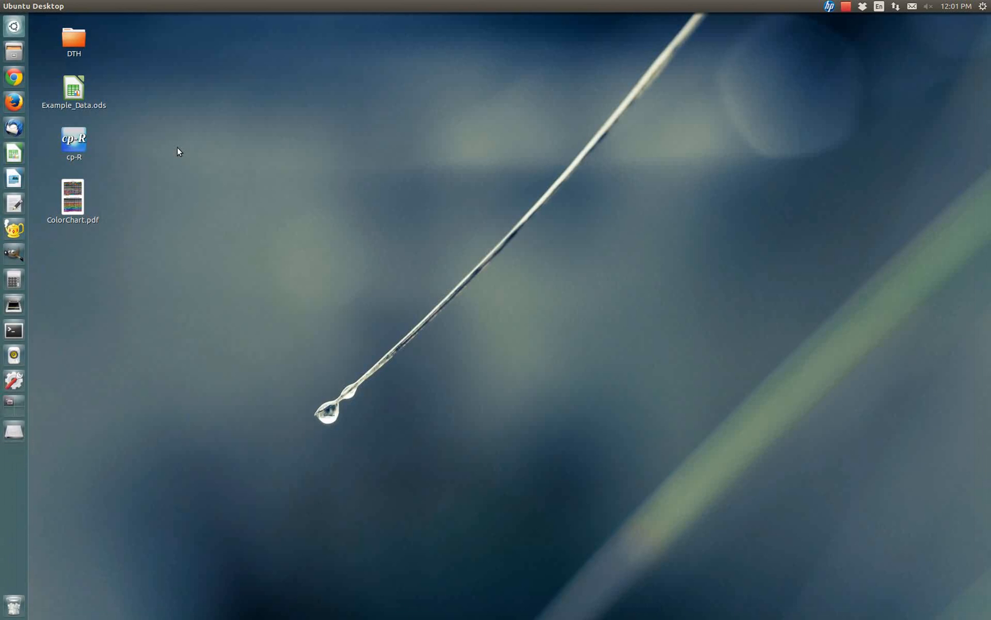
- Launch cp-R from its desktop icon
{"action": "left_click", "coordinate": [73, 138]}
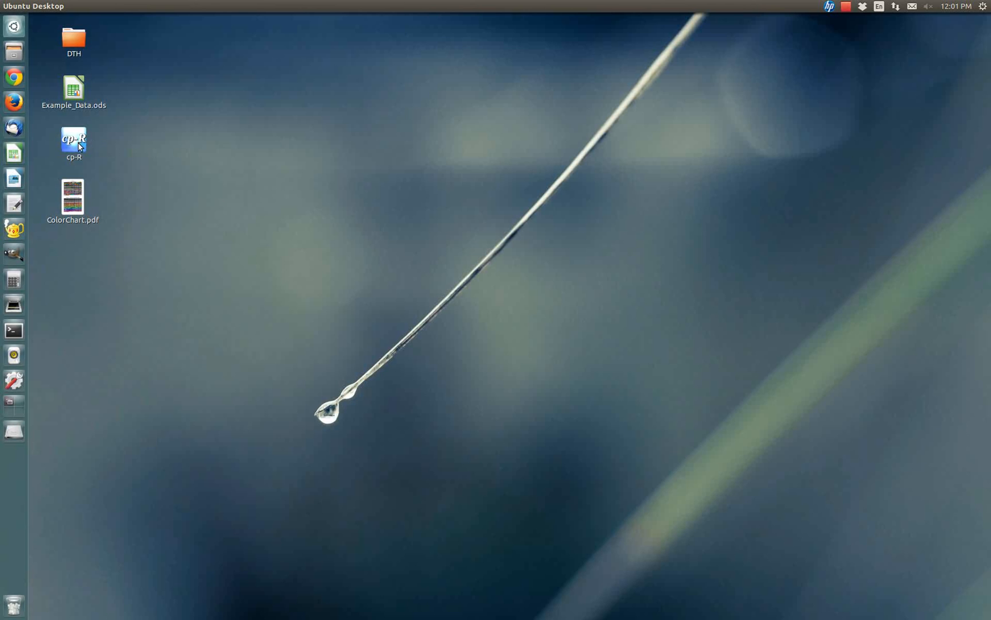
{"action": "double_click", "coordinate": [74, 138]}
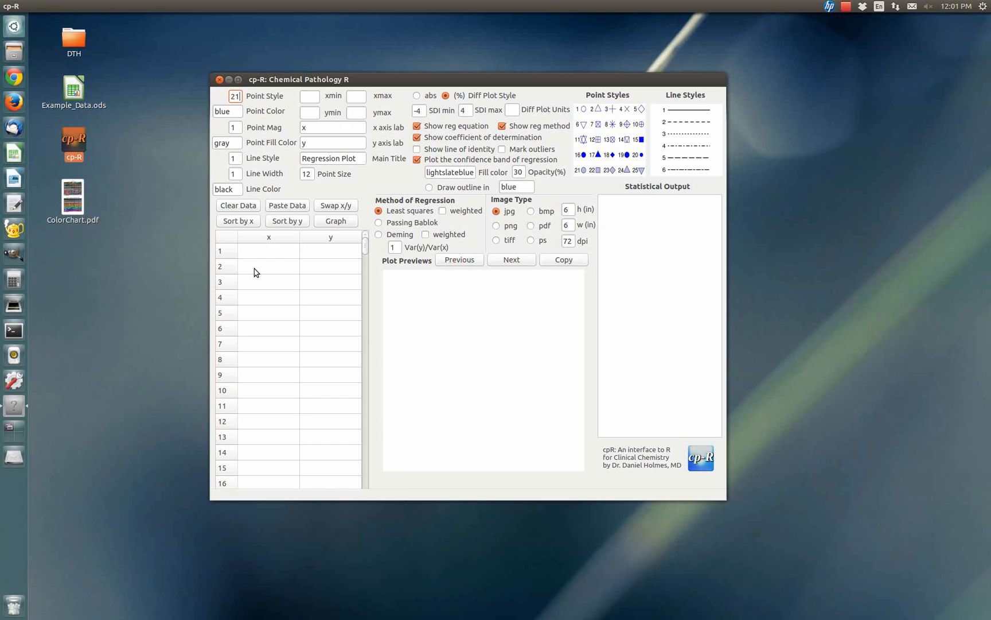
{"action": "mouse_move", "coordinate": [59, 92]}
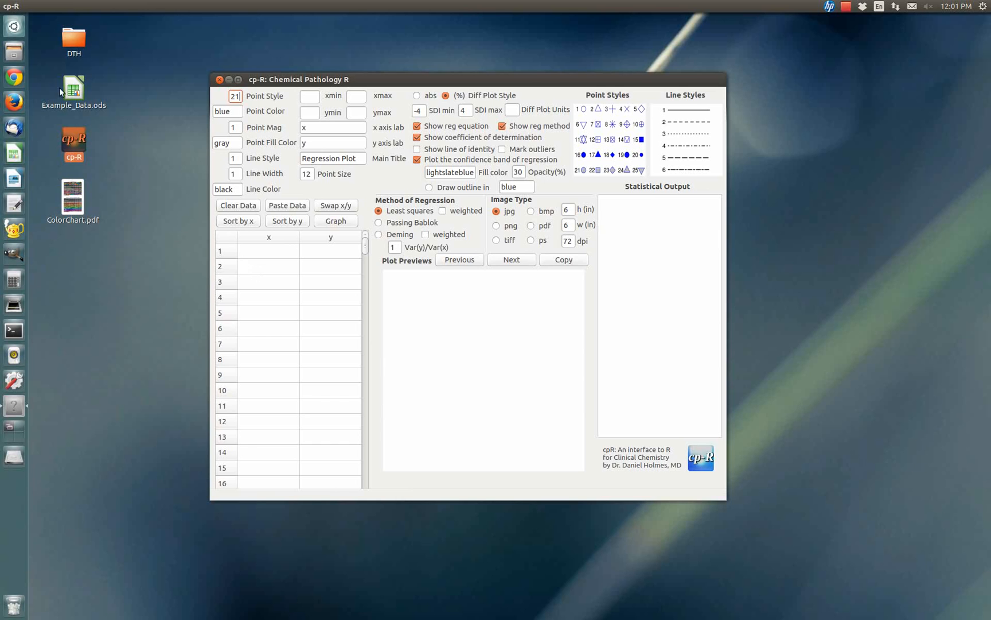
- Open Example_Data.ods and copy the two-column data in A47:B97
{"action": "left_click", "coordinate": [221, 79]}
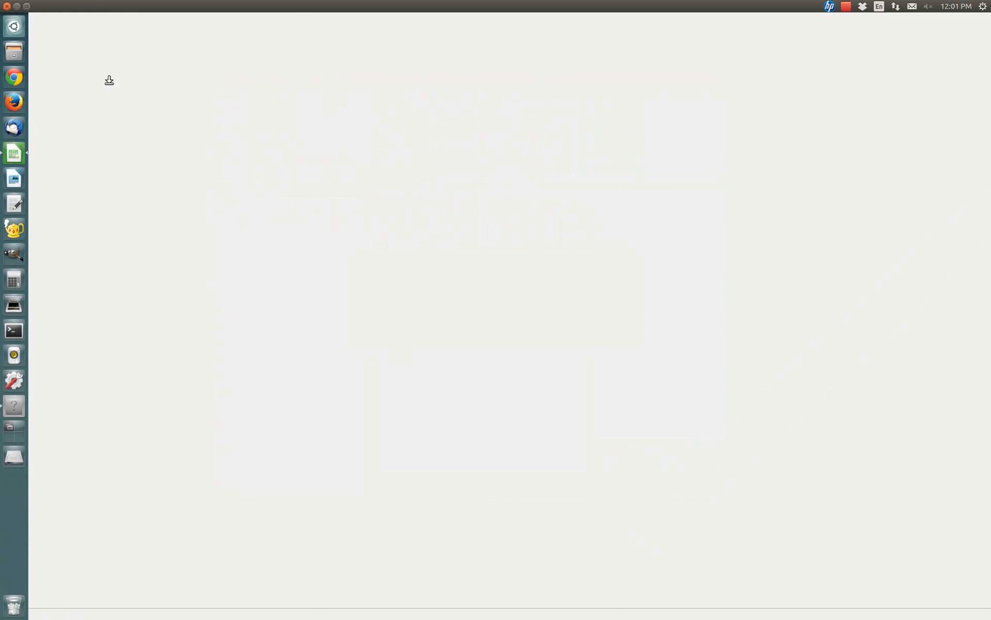
{"action": "left_click", "coordinate": [14, 153]}
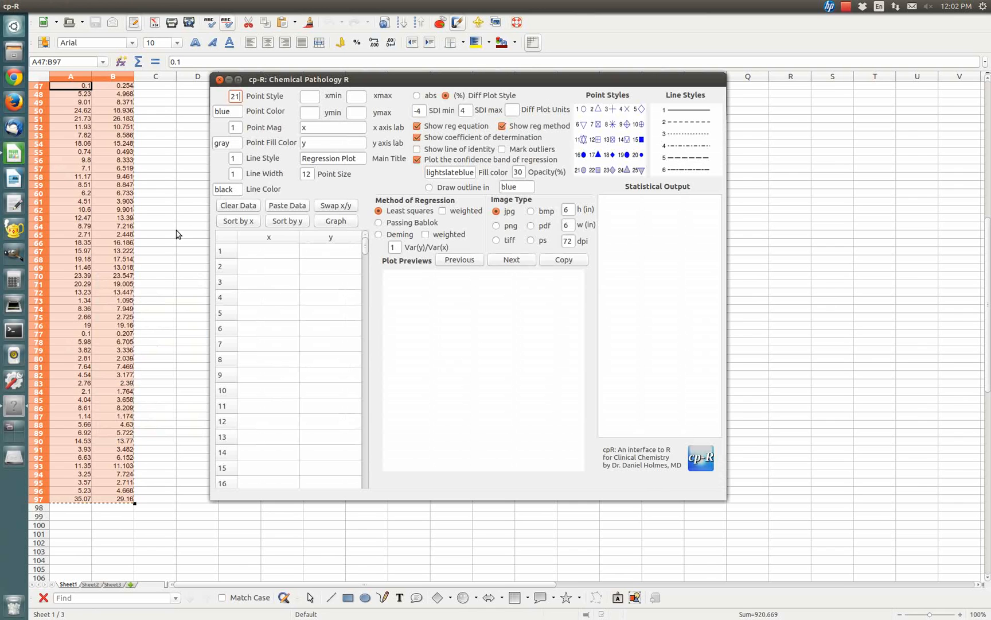
{"action": "mouse_move", "coordinate": [295, 201]}
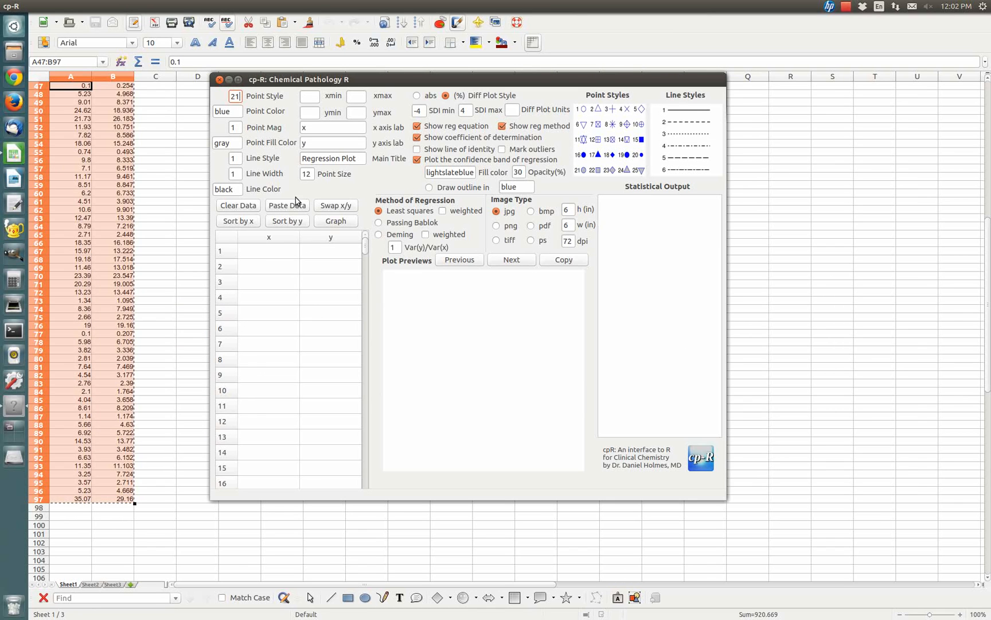
- Paste the data into the x/y table, draw the least-squares plot and copy it to Calc
{"action": "left_click", "coordinate": [287, 206]}
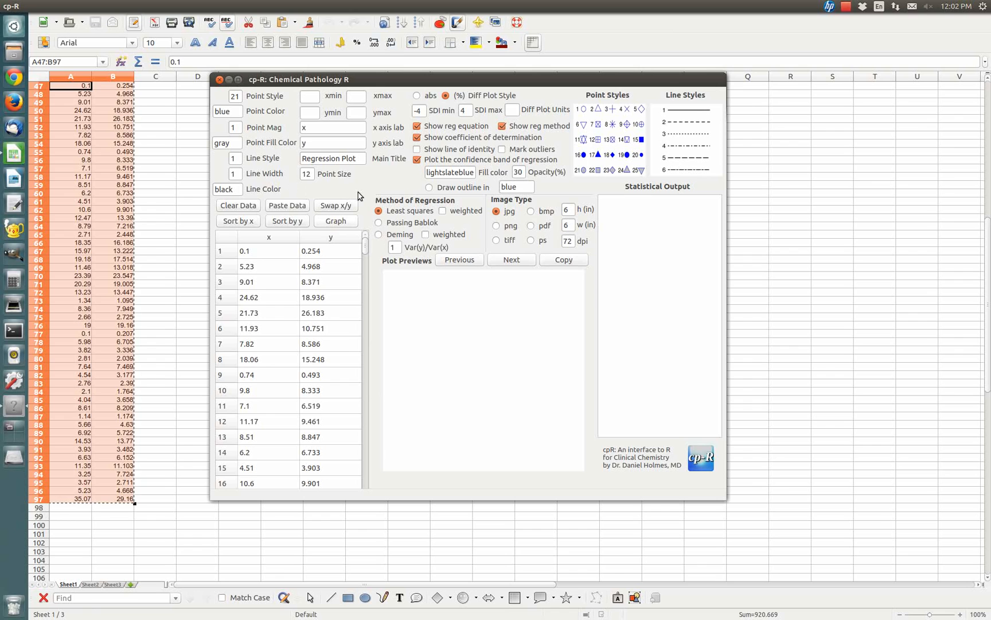
{"action": "left_click", "coordinate": [336, 220]}
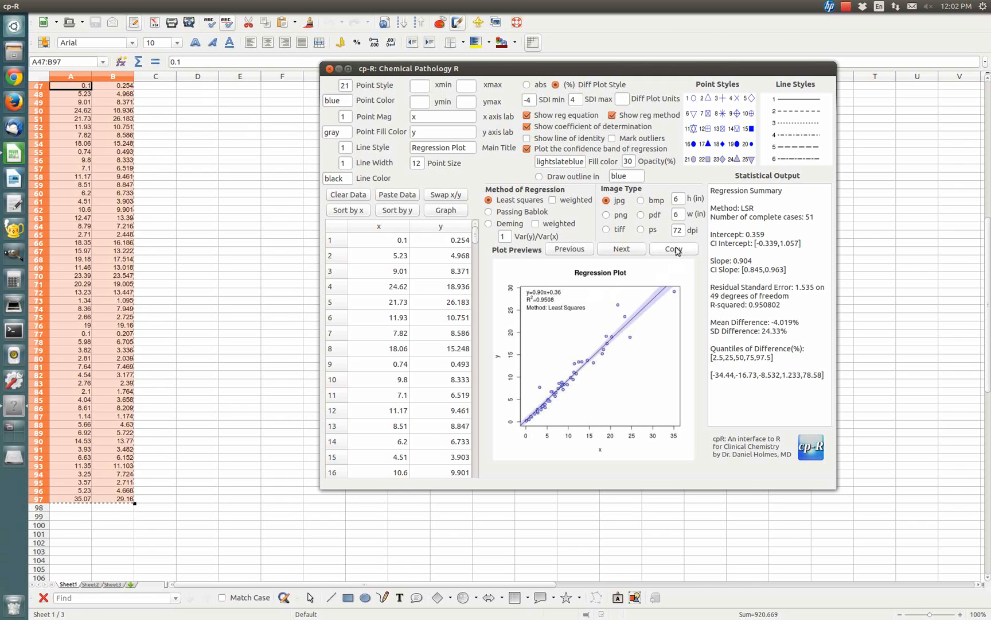
{"action": "left_click", "coordinate": [329, 69]}
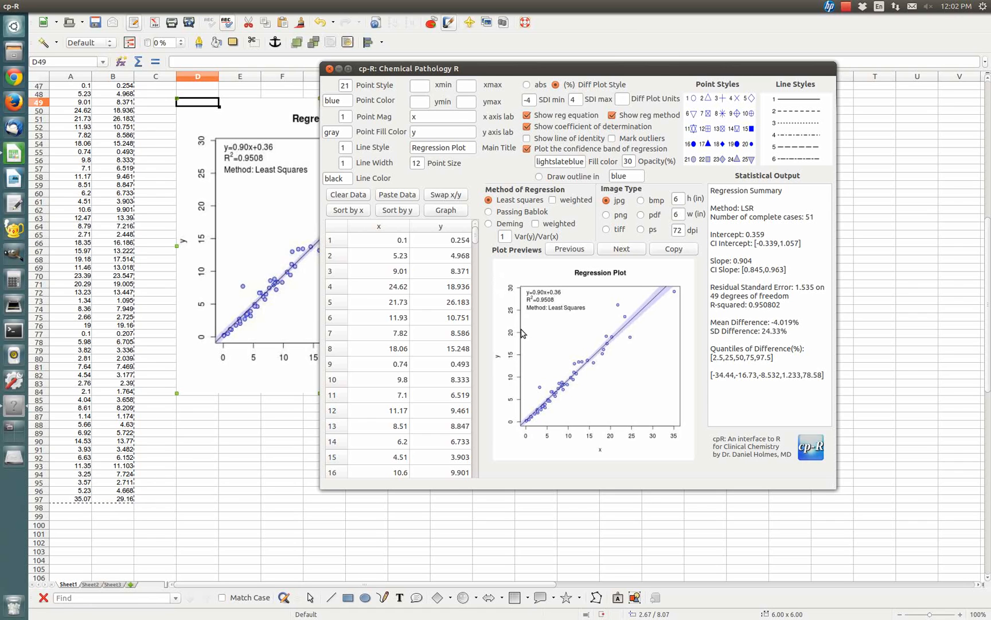
{"action": "mouse_move", "coordinate": [456, 160]}
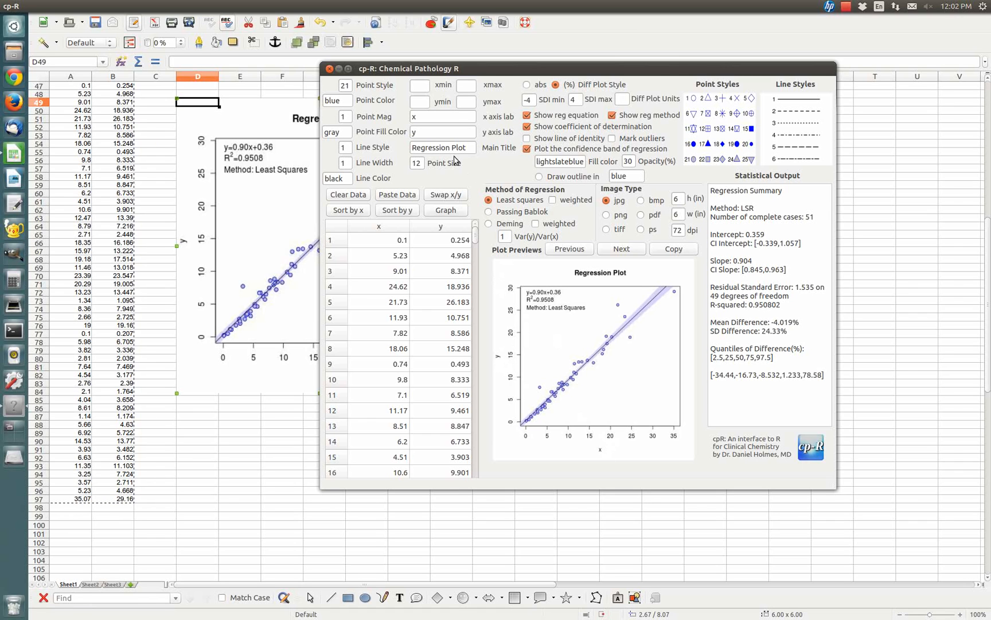
- Label the x axis 'method 1' and retitle the plot 'Method Comparison'
{"action": "left_click", "coordinate": [442, 116]}
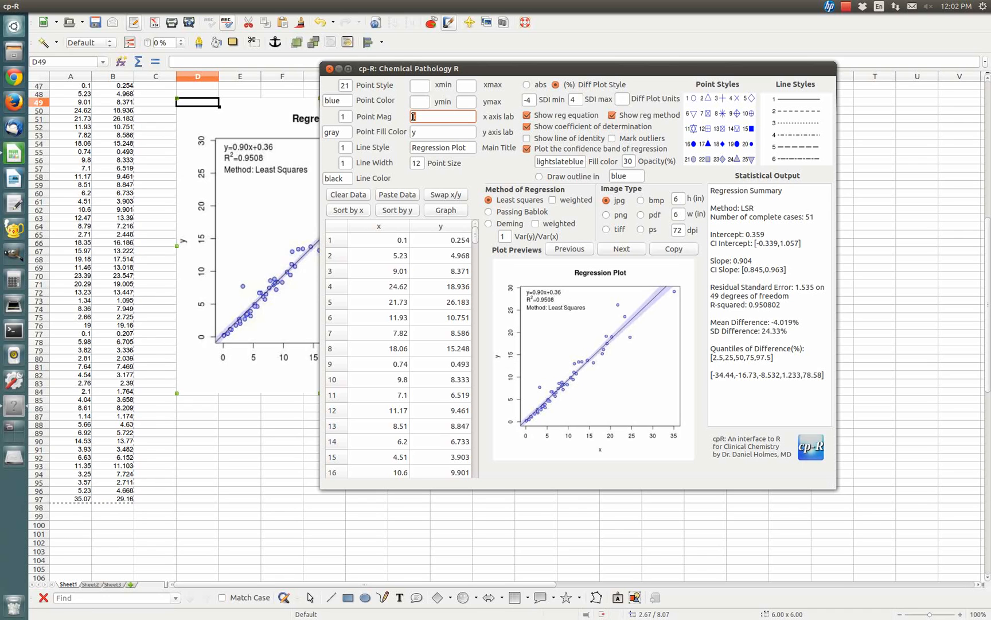
{"action": "type", "text": "method 1"}
{"action": "left_click", "coordinate": [443, 132]}
{"action": "type", "text": "method 2"}
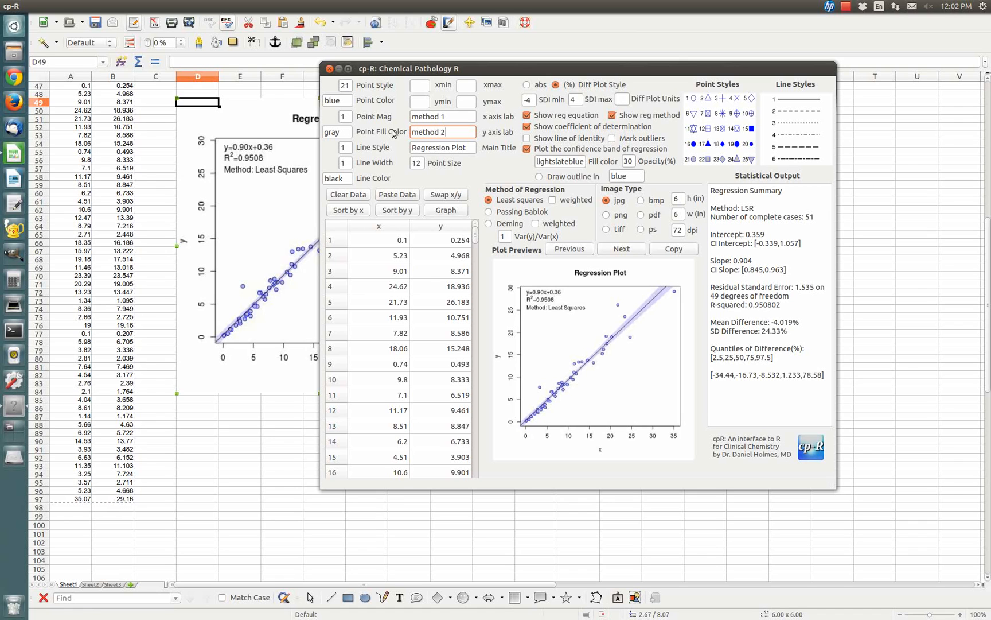
{"action": "double_click", "coordinate": [427, 147]}
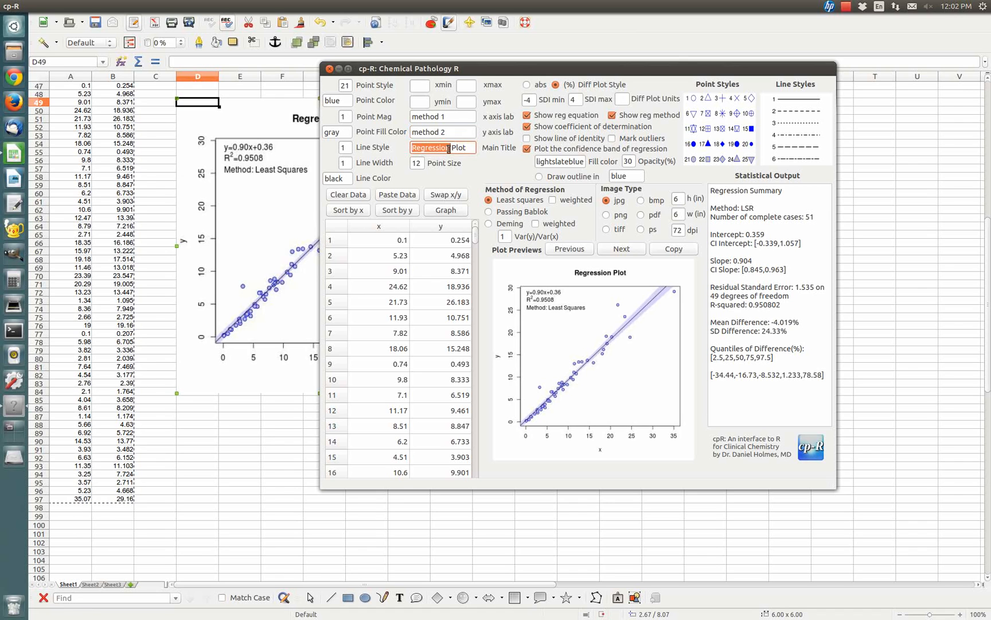
{"action": "type", "text": "Method c"}
{"action": "left_click", "coordinate": [677, 229]}
{"action": "type", "text": "150"}
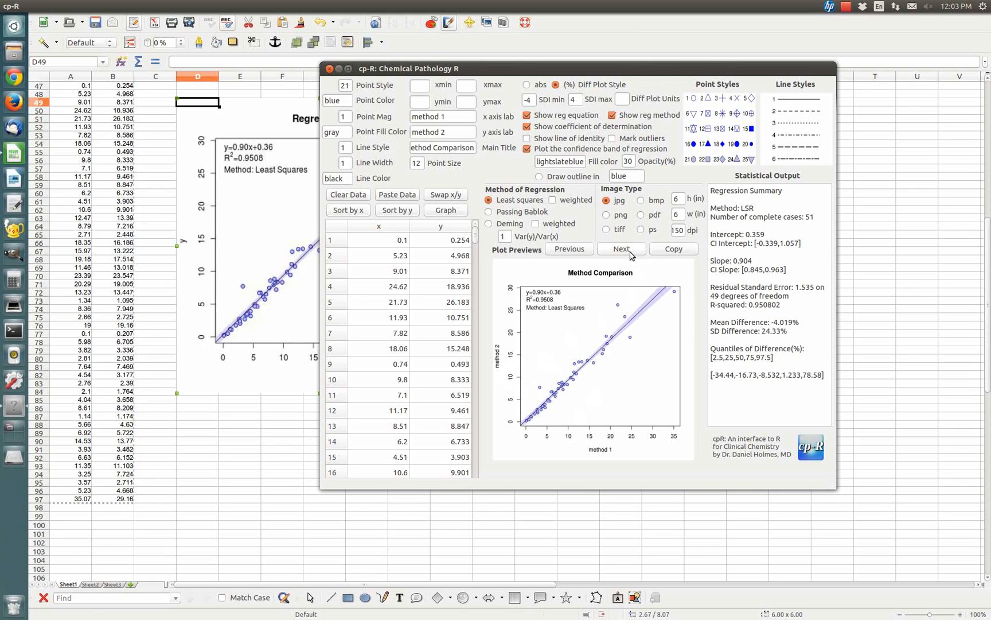
{"action": "mouse_move", "coordinate": [443, 147]}
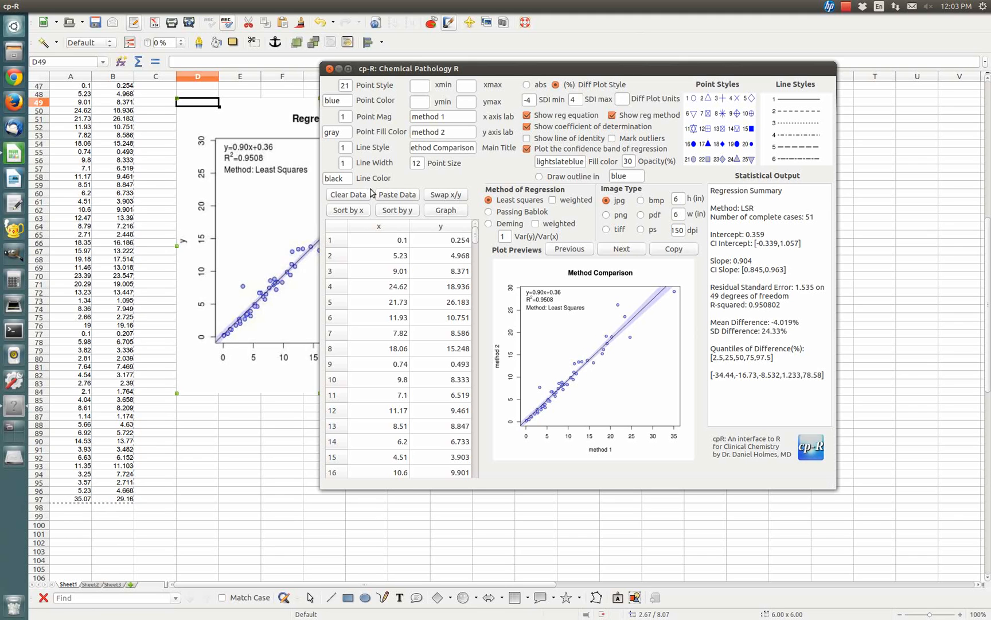
{"action": "mouse_move", "coordinate": [530, 319]}
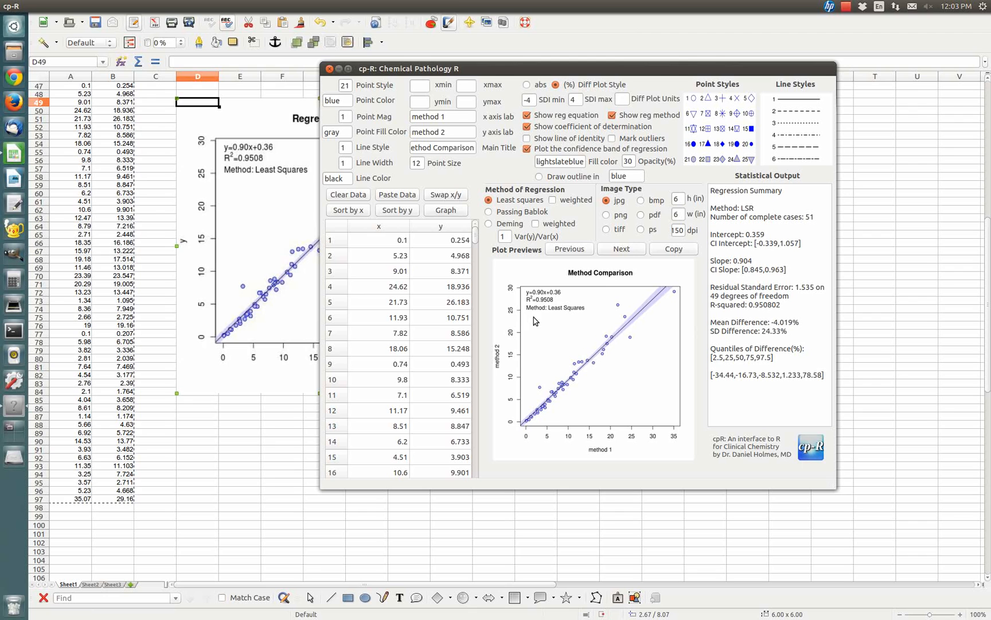
{"action": "left_click", "coordinate": [620, 249]}
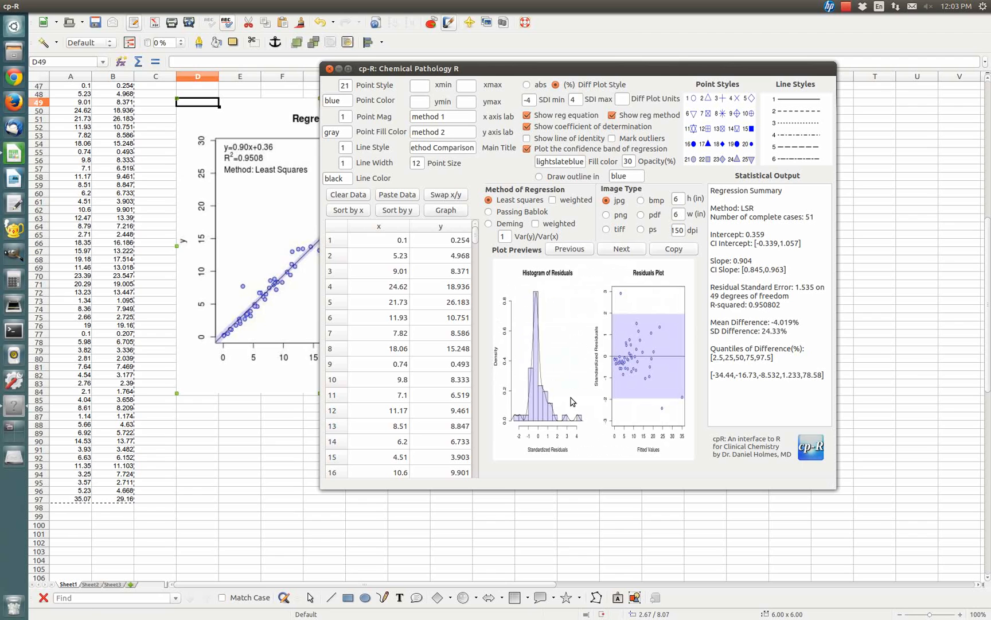
{"action": "mouse_move", "coordinate": [567, 396]}
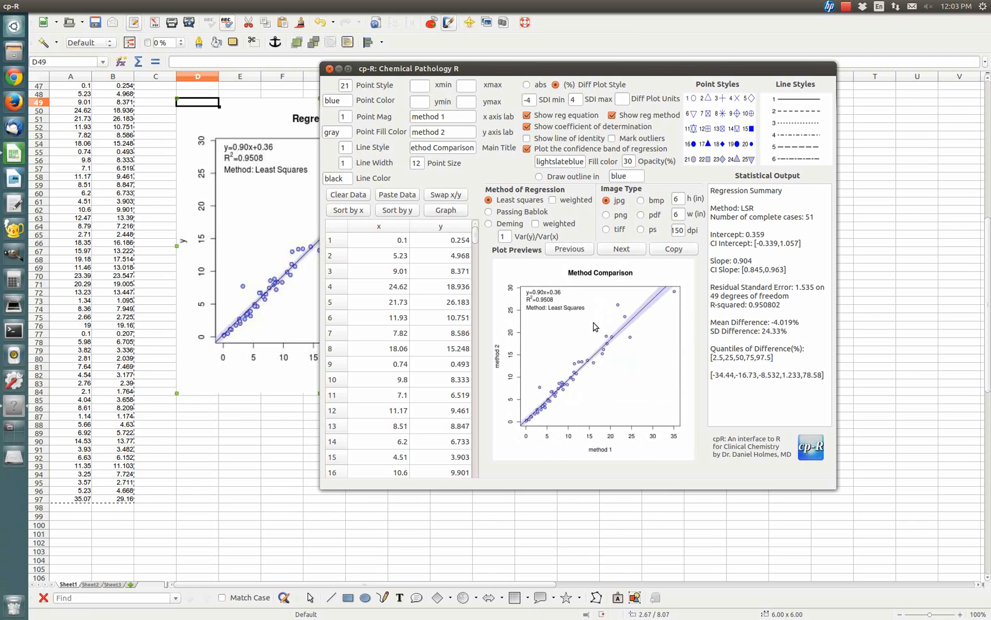
{"action": "mouse_move", "coordinate": [660, 275]}
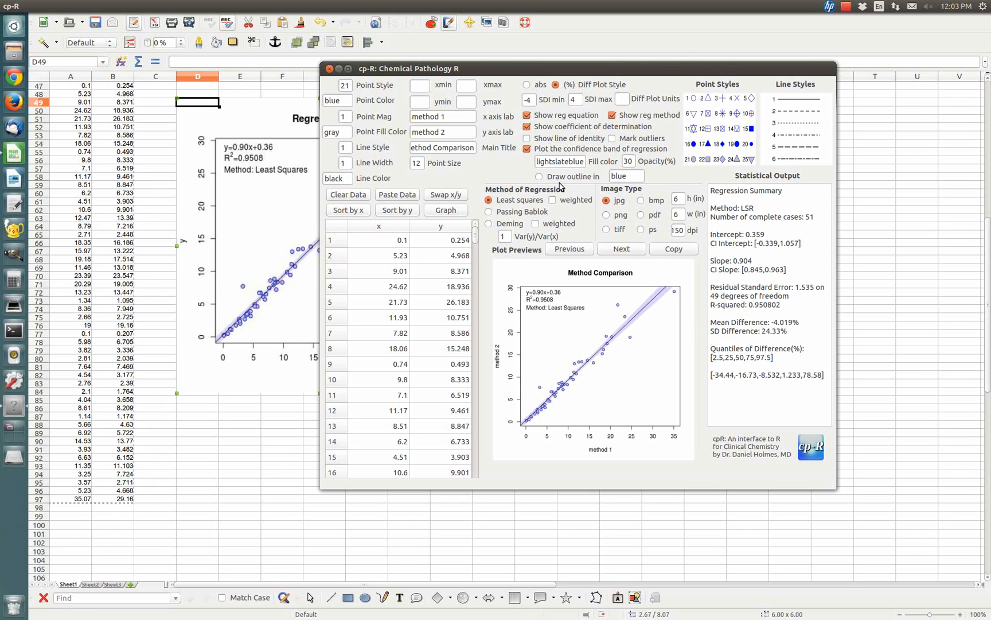
{"action": "mouse_move", "coordinate": [616, 243]}
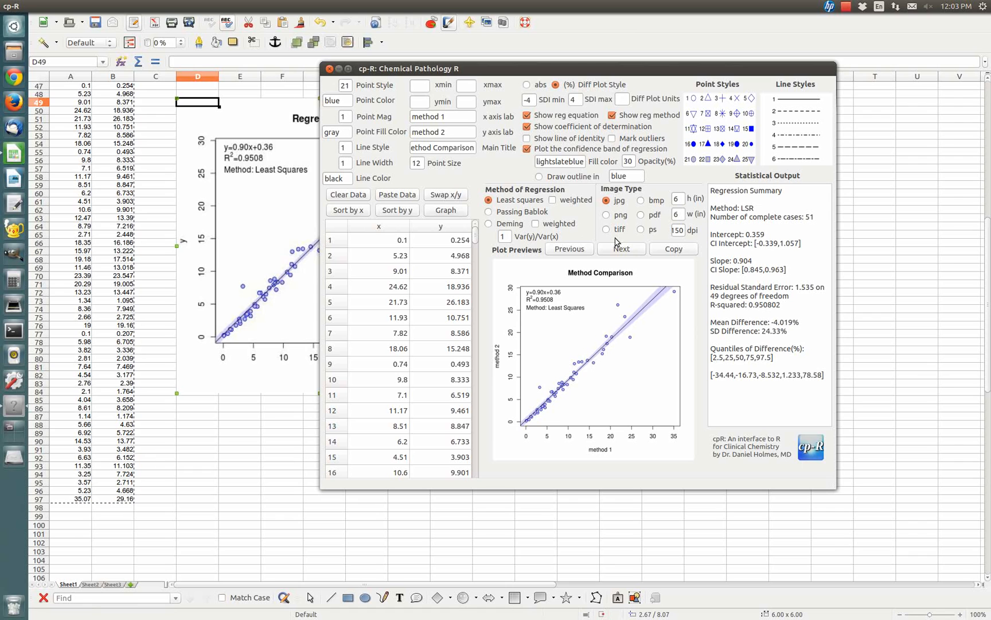
{"action": "mouse_move", "coordinate": [635, 241]}
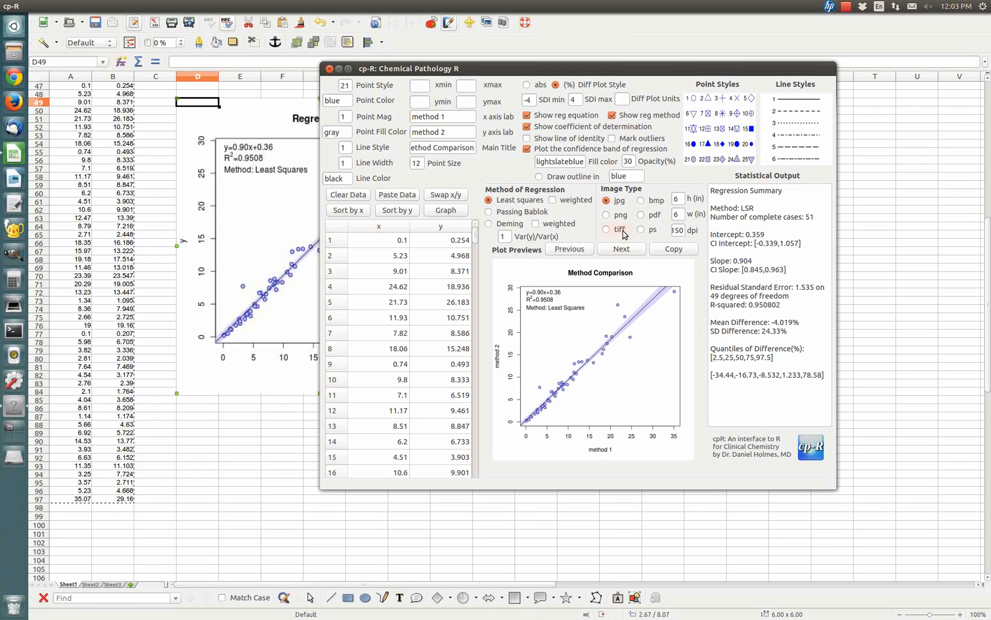
{"action": "mouse_move", "coordinate": [660, 238]}
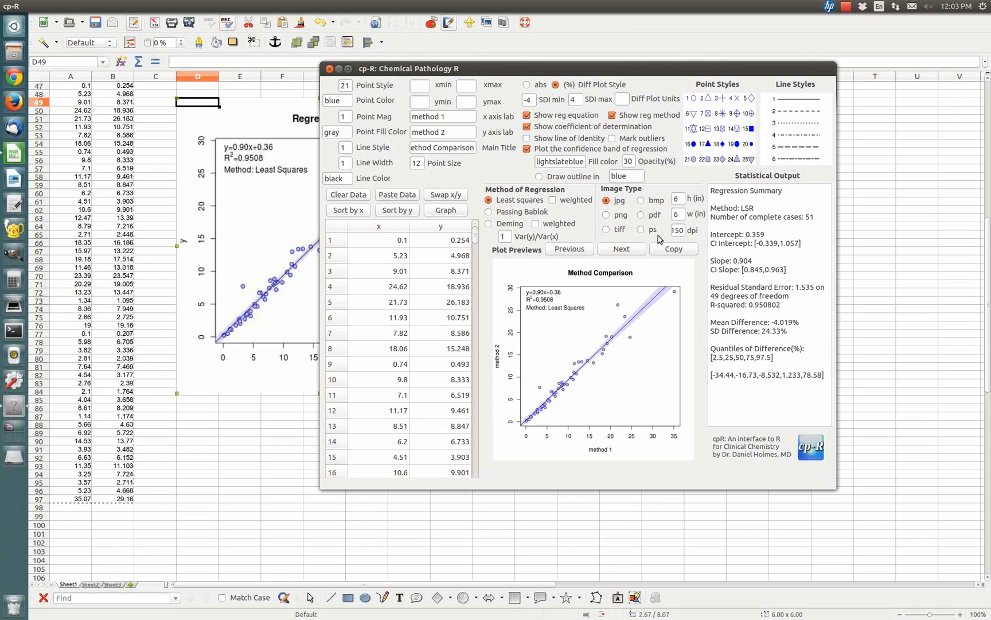
{"action": "mouse_move", "coordinate": [677, 229]}
{"action": "type", "text": "p"}
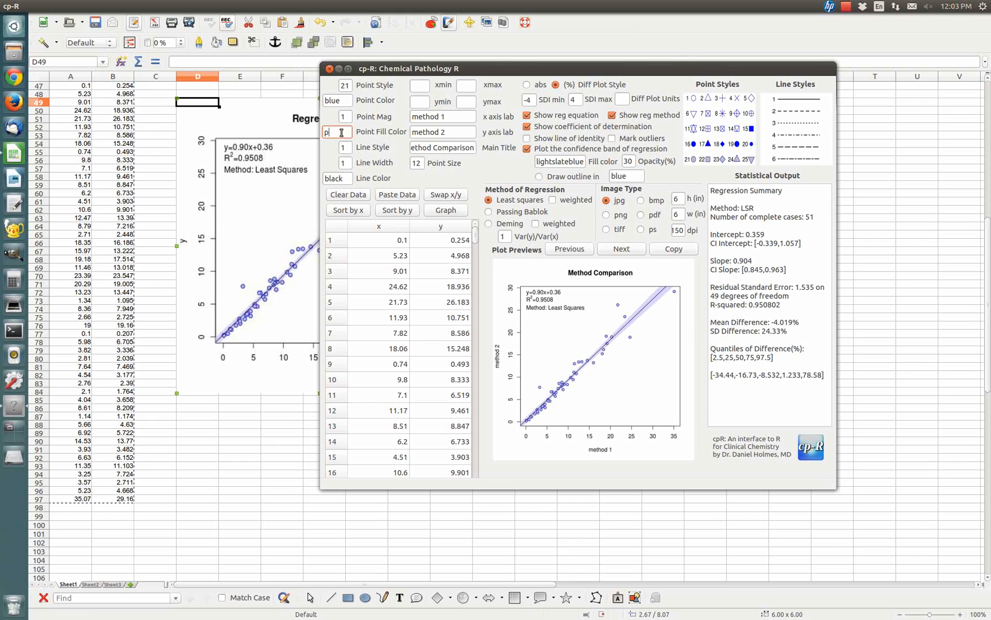
- Use purple points sized 1.5 with a pink confidence band, then select the statistics text
{"action": "type", "text": "urple"}
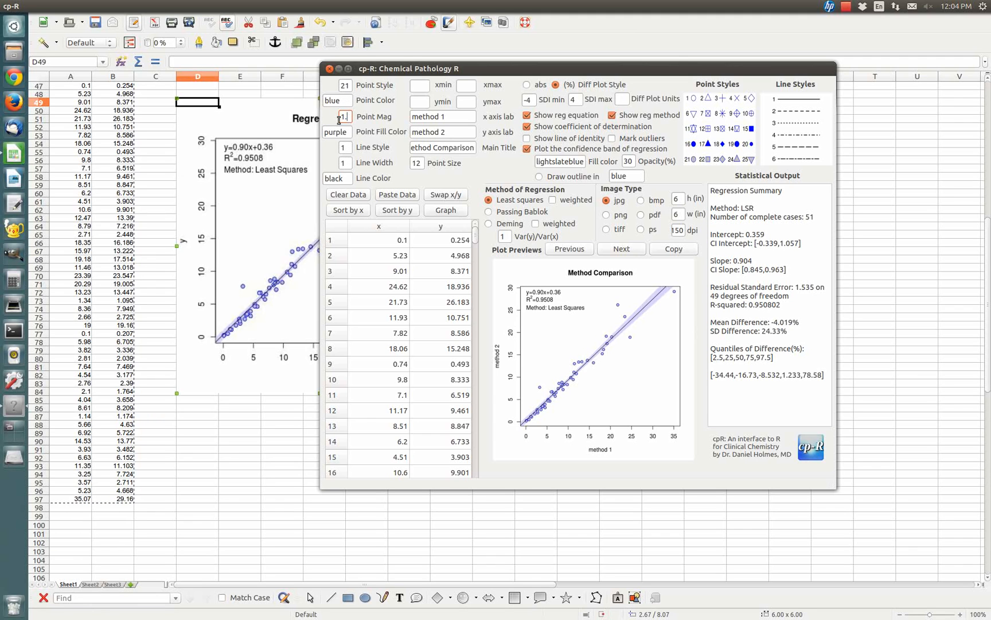
{"action": "type", "text": "1.5"}
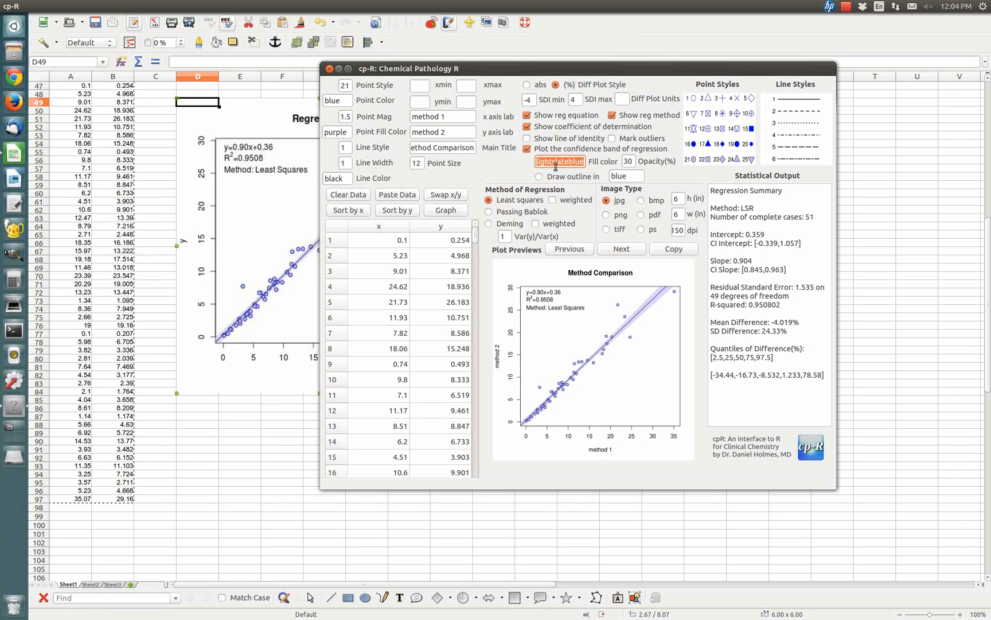
{"action": "type", "text": "pink"}
{"action": "left_click", "coordinate": [628, 161]}
{"action": "type", "text": "80"}
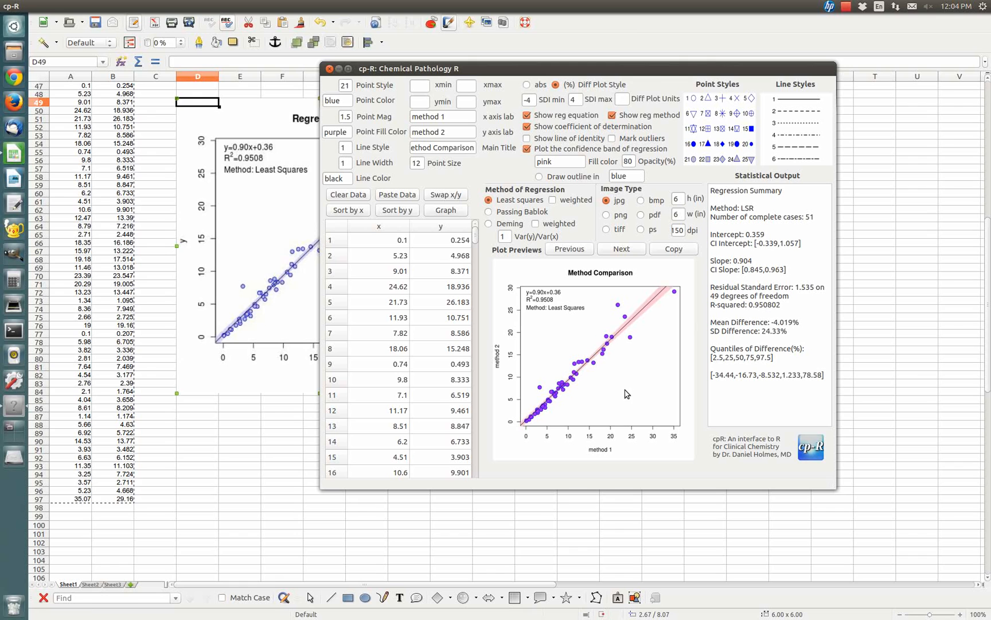
{"action": "mouse_move", "coordinate": [592, 344]}
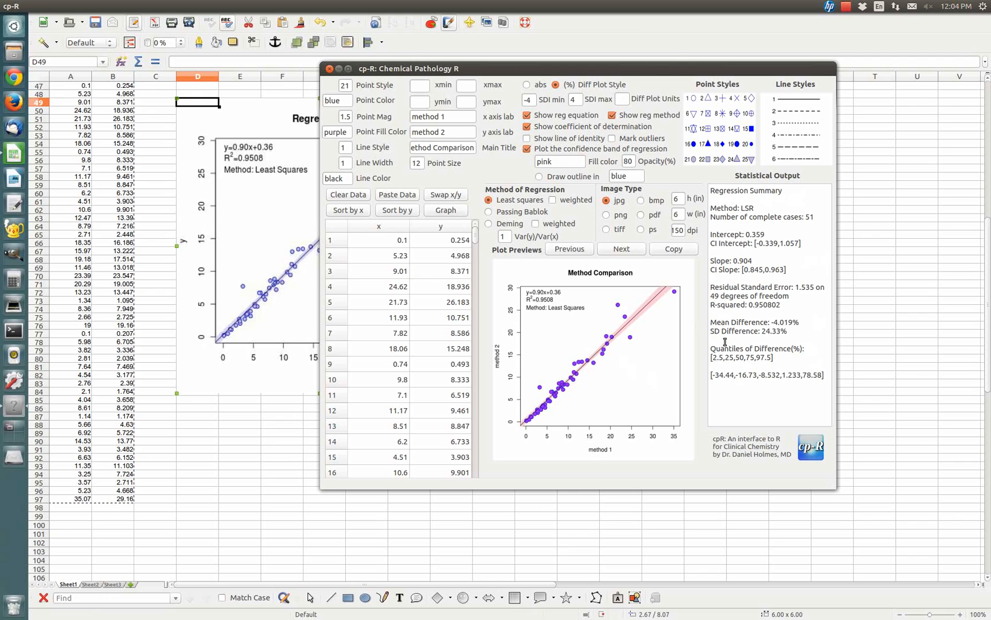
{"action": "left_click_drag", "start_coordinate": [745, 261], "coordinate": [778, 359]}
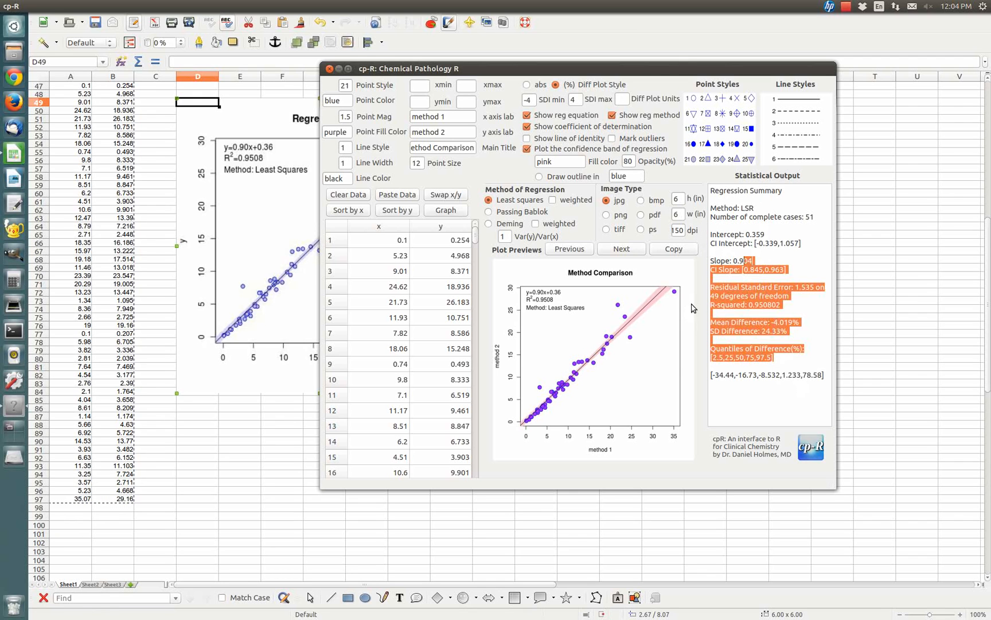
{"action": "mouse_move", "coordinate": [673, 284]}
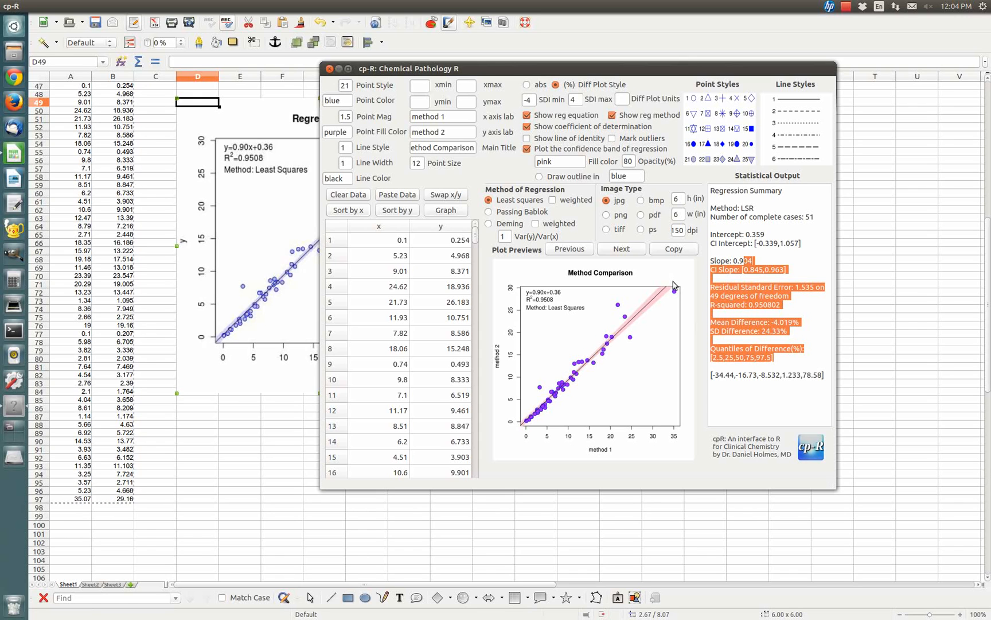
{"action": "mouse_move", "coordinate": [642, 255]}
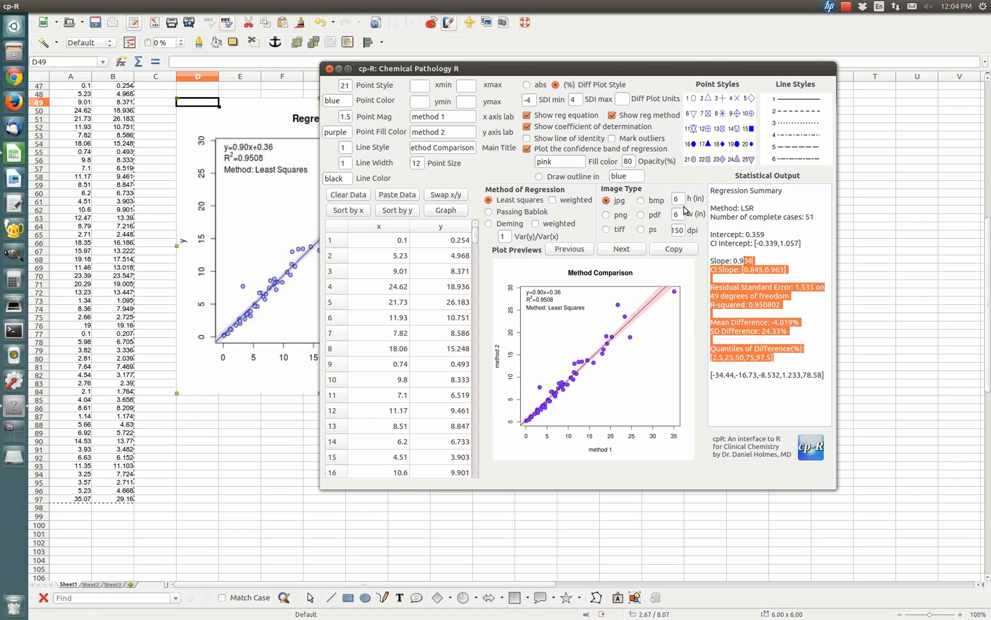
- Start Save Images and Stats and create a my_output folder on the Desktop
{"action": "left_click", "coordinate": [43, 6]}
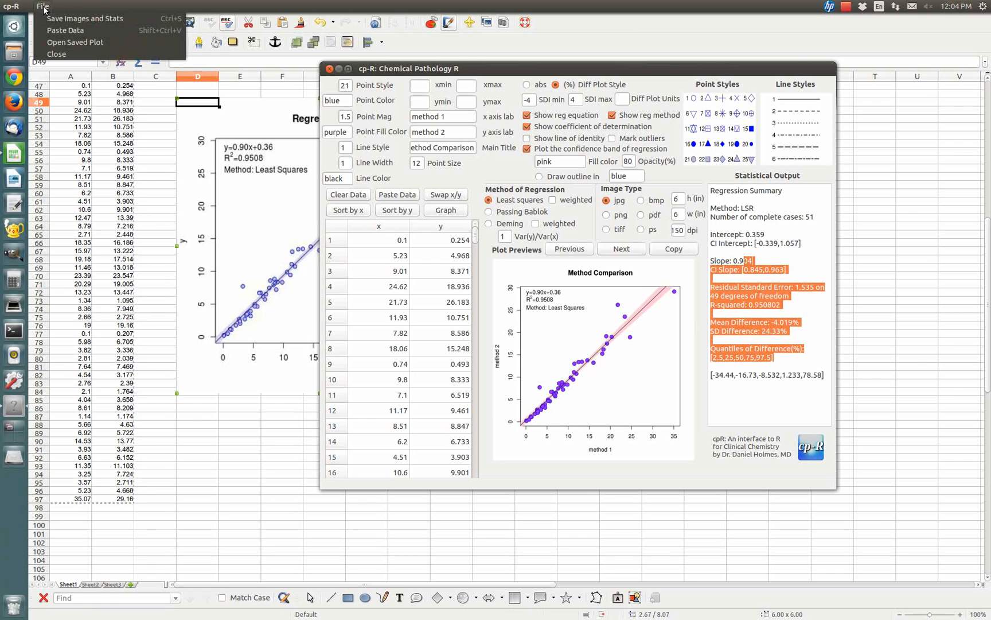
{"action": "left_click", "coordinate": [85, 18]}
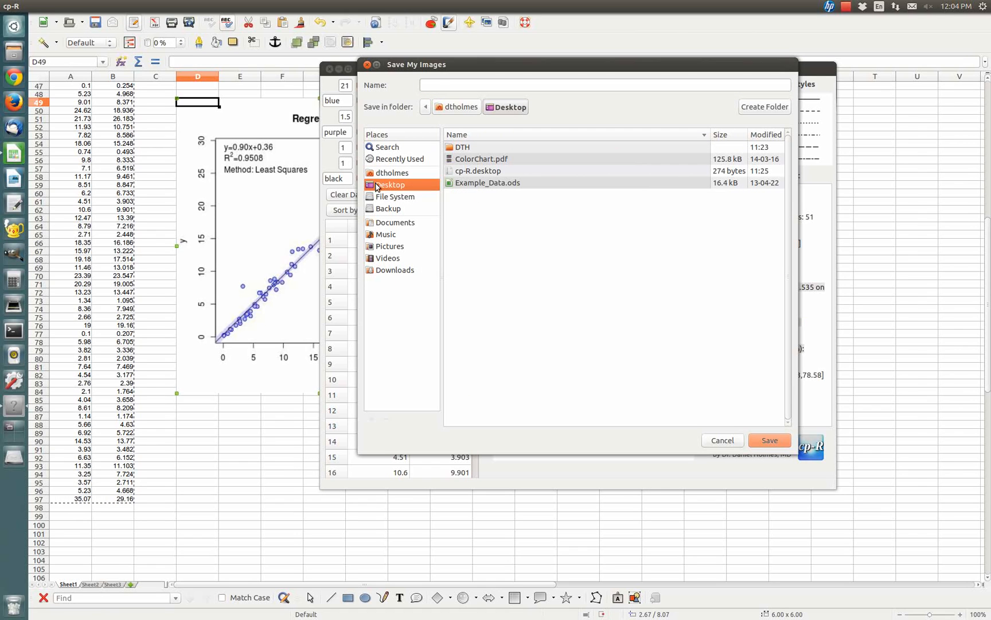
{"action": "mouse_move", "coordinate": [451, 232]}
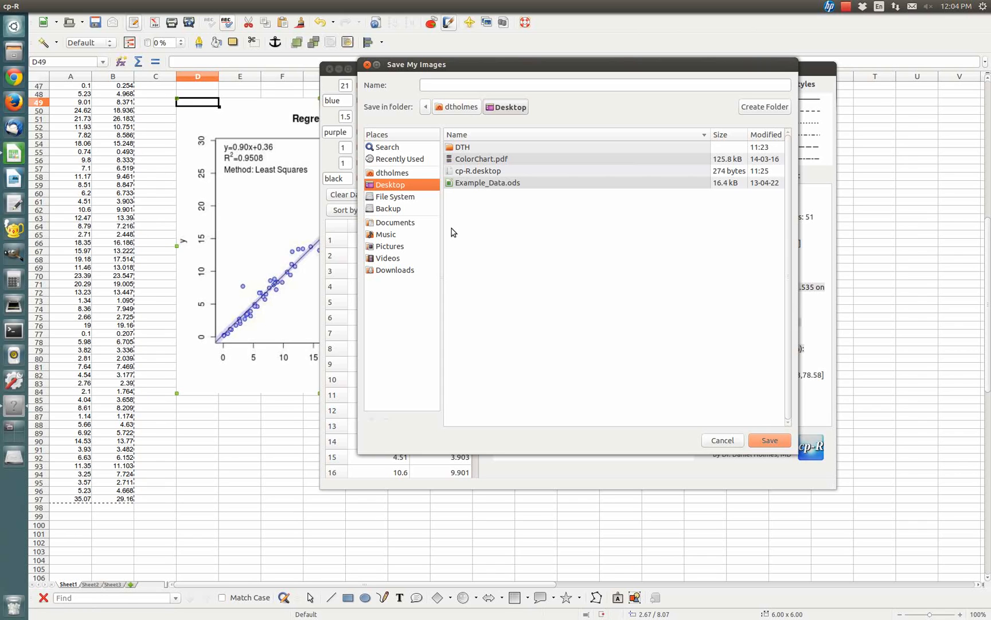
{"action": "left_click", "coordinate": [764, 106]}
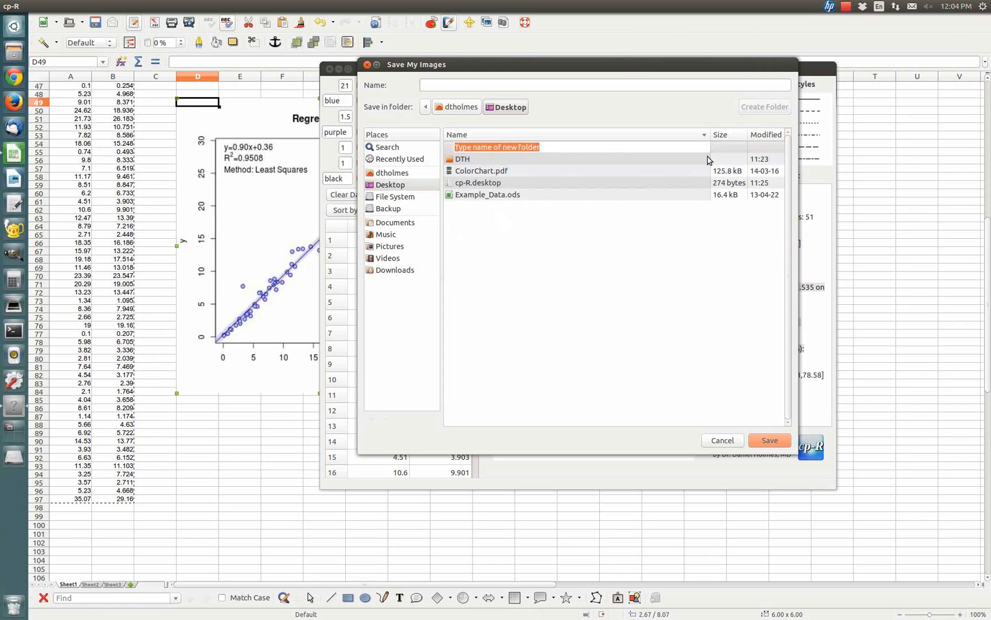
{"action": "type", "text": "my"}
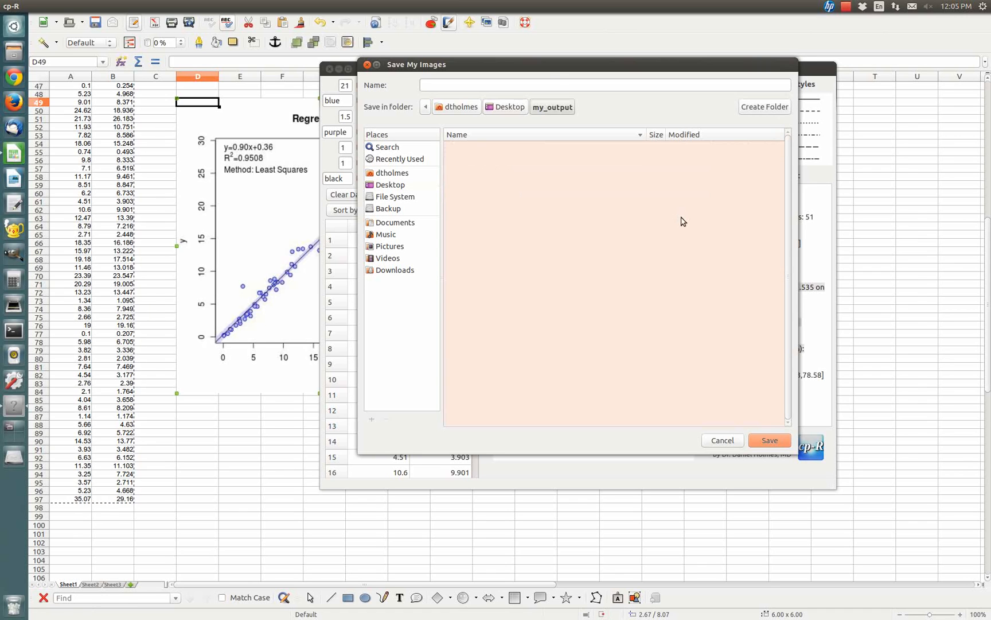
- Name the saved outputs 'plots' and save them into my_output
{"action": "left_click", "coordinate": [603, 85]}
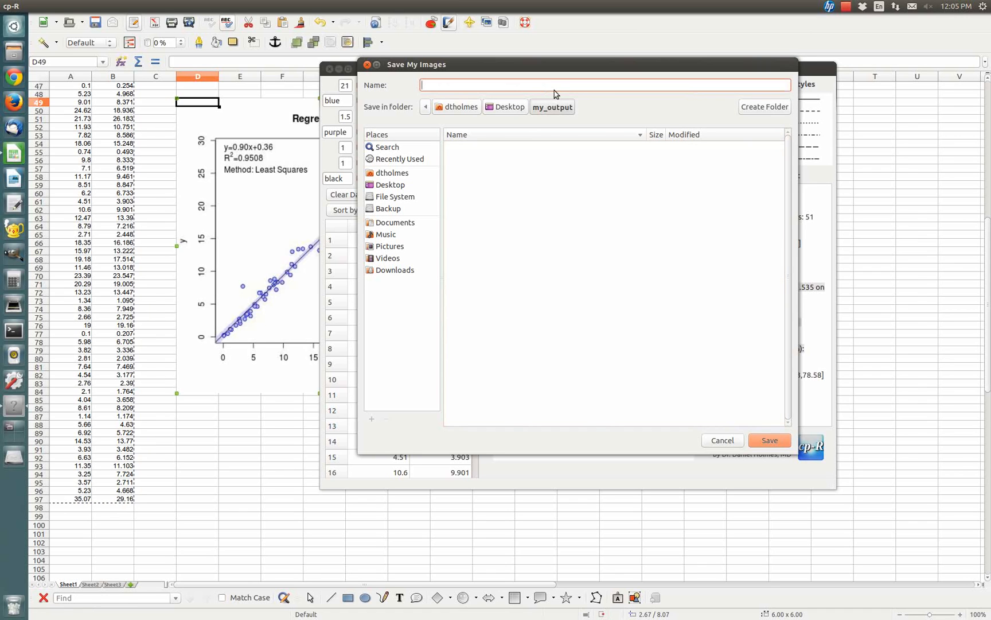
{"action": "type", "text": "plot12"}
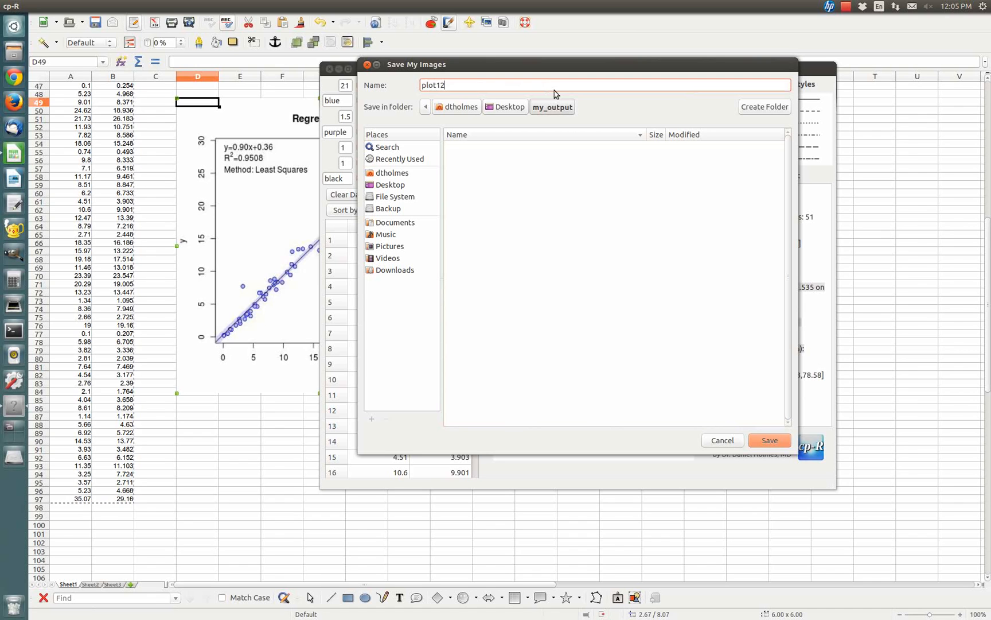
{"action": "type", "text": "plots"}
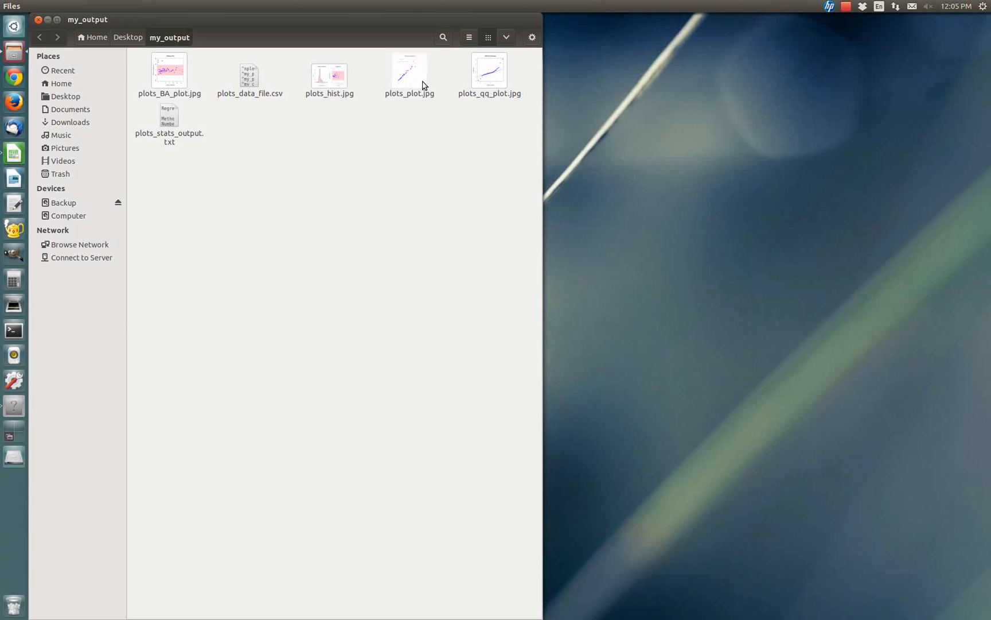
- View plots_plot.jpg in my_output, then open the saved statistics text file
{"action": "left_click", "coordinate": [409, 71]}
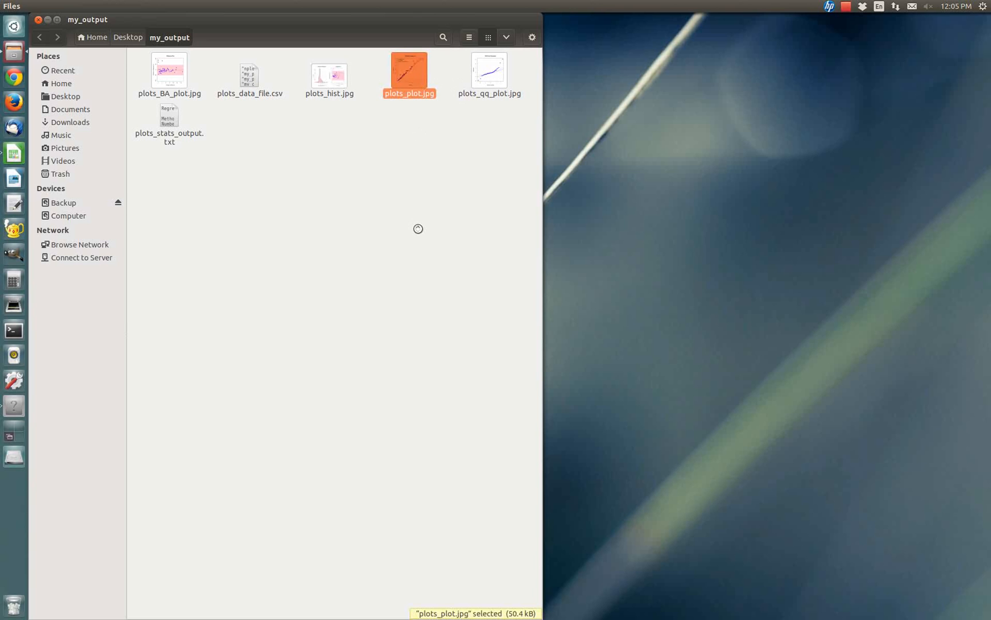
{"action": "double_click", "coordinate": [410, 70]}
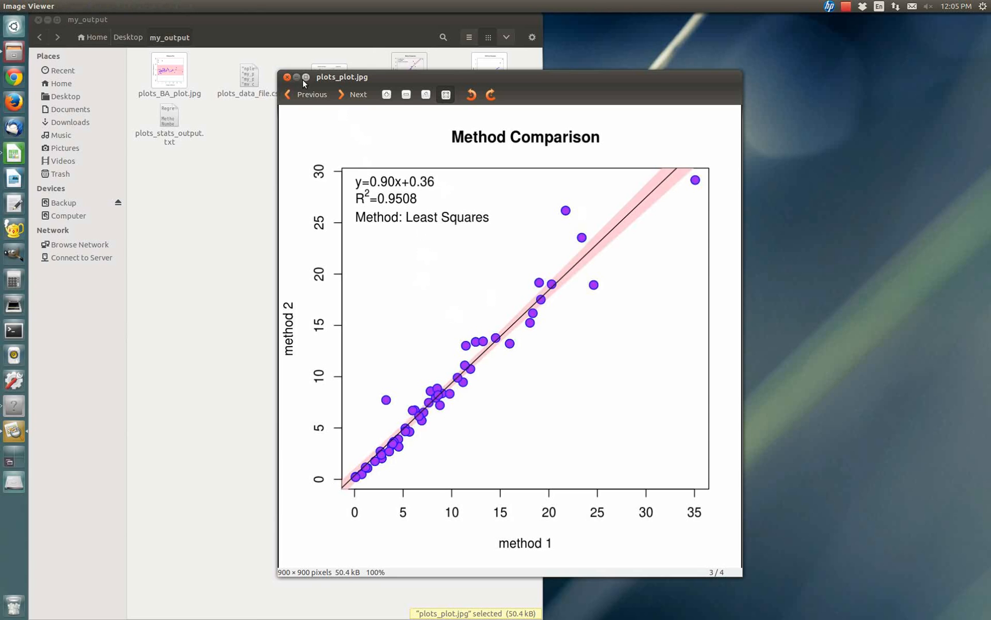
{"action": "left_click", "coordinate": [286, 77]}
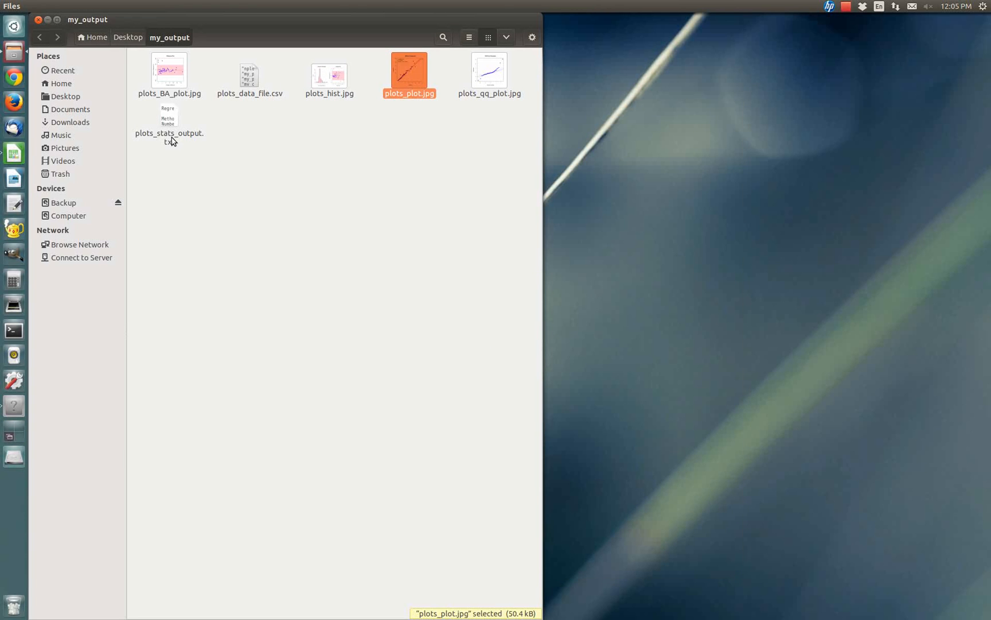
{"action": "double_click", "coordinate": [168, 120]}
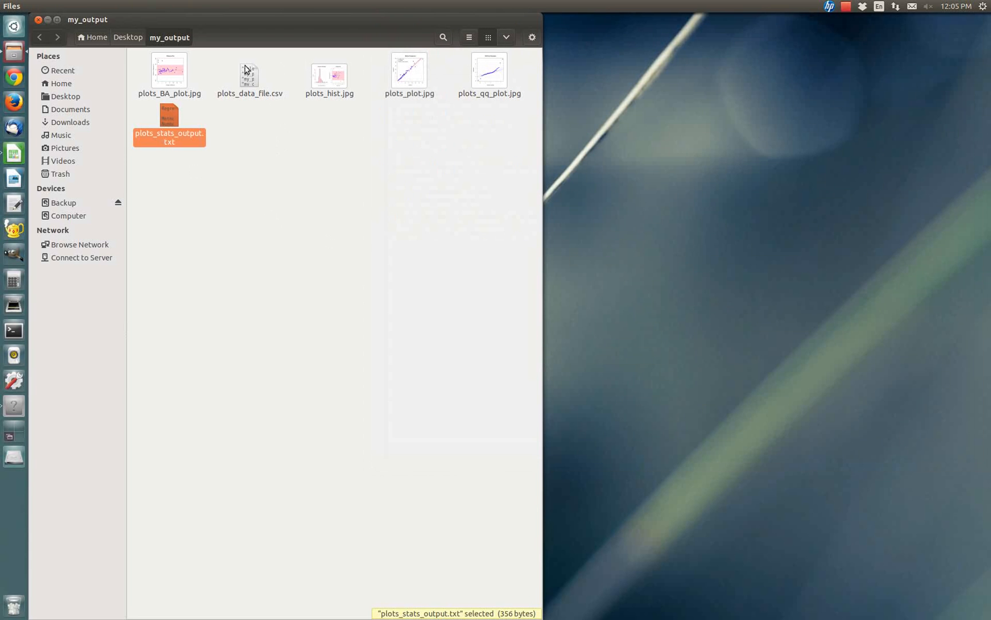
{"action": "mouse_move", "coordinate": [251, 101]}
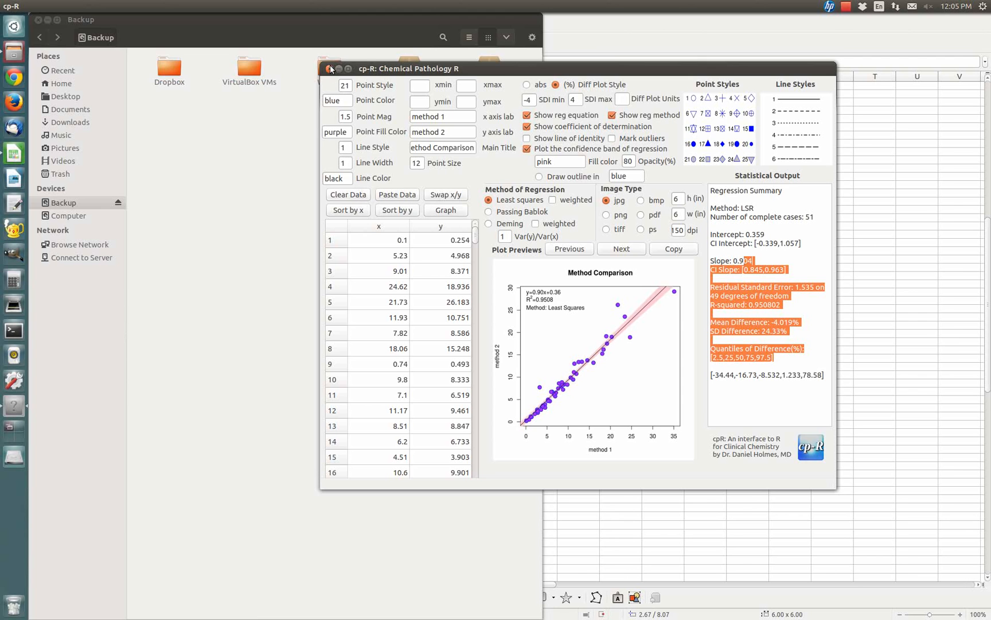
- Restart cp-R and begin opening a saved datafile
{"action": "left_click", "coordinate": [330, 69]}
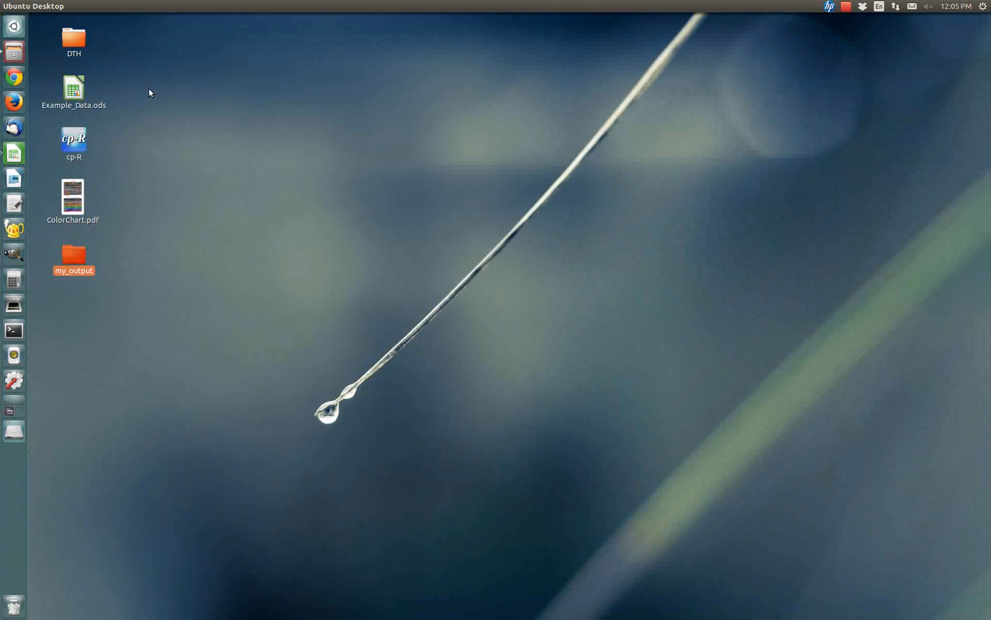
{"action": "double_click", "coordinate": [74, 138]}
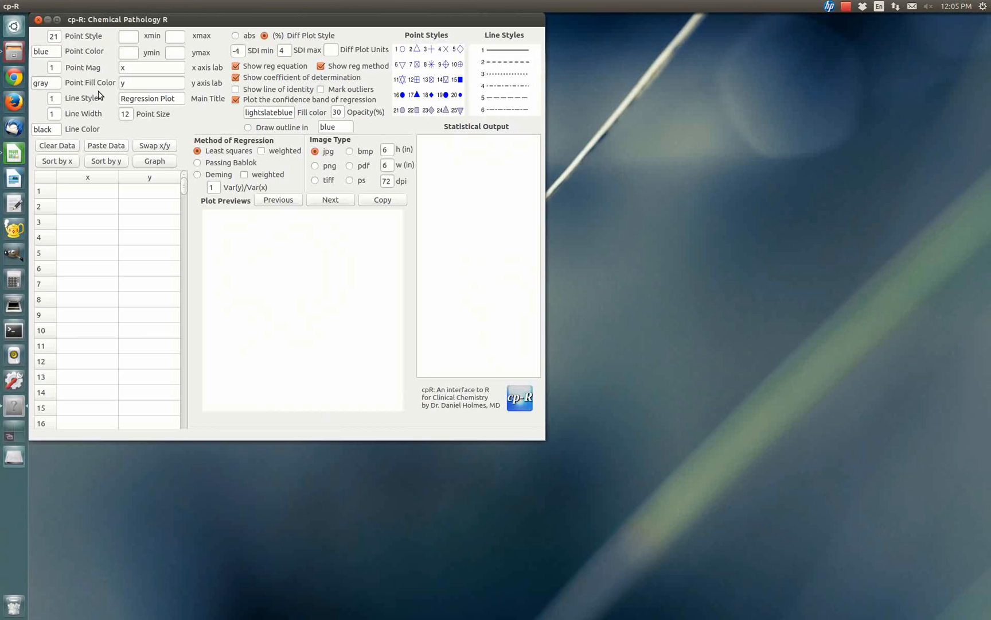
{"action": "left_click", "coordinate": [42, 7]}
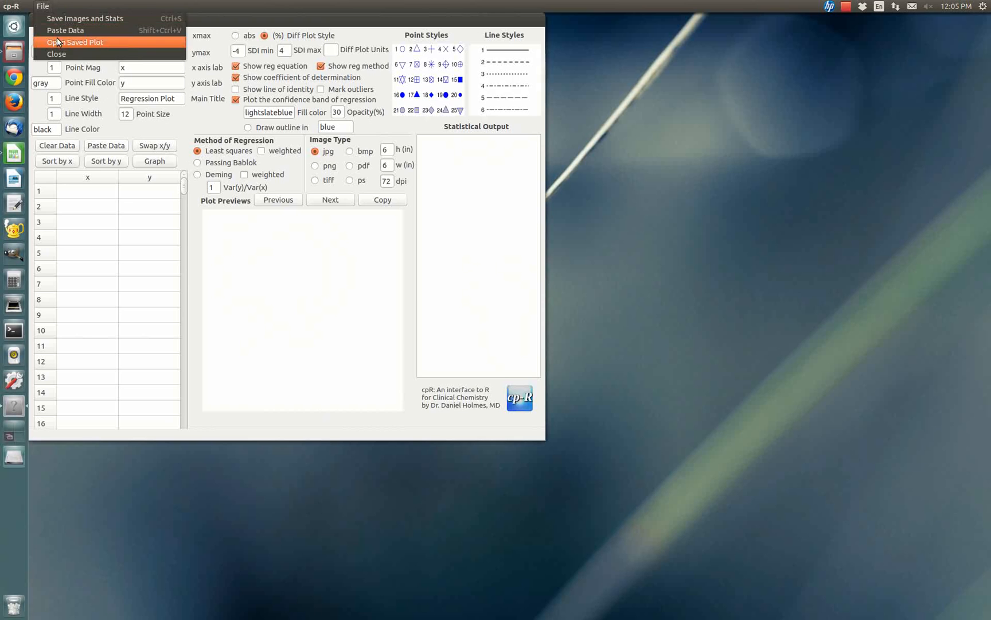
{"action": "left_click", "coordinate": [75, 41]}
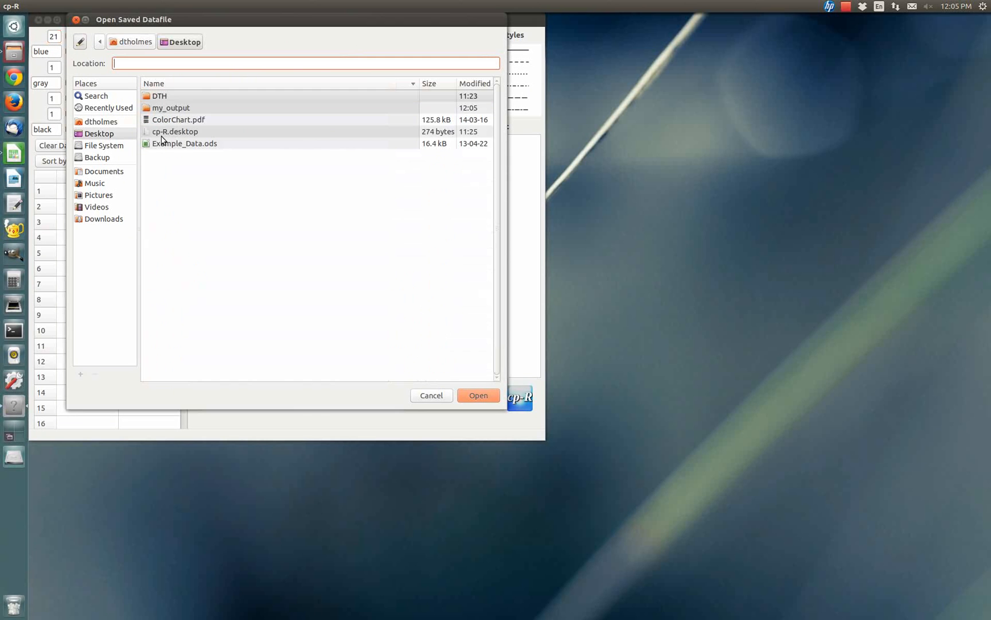
- Load plots_data_file.csv from the my_output folder
{"action": "double_click", "coordinate": [169, 108]}
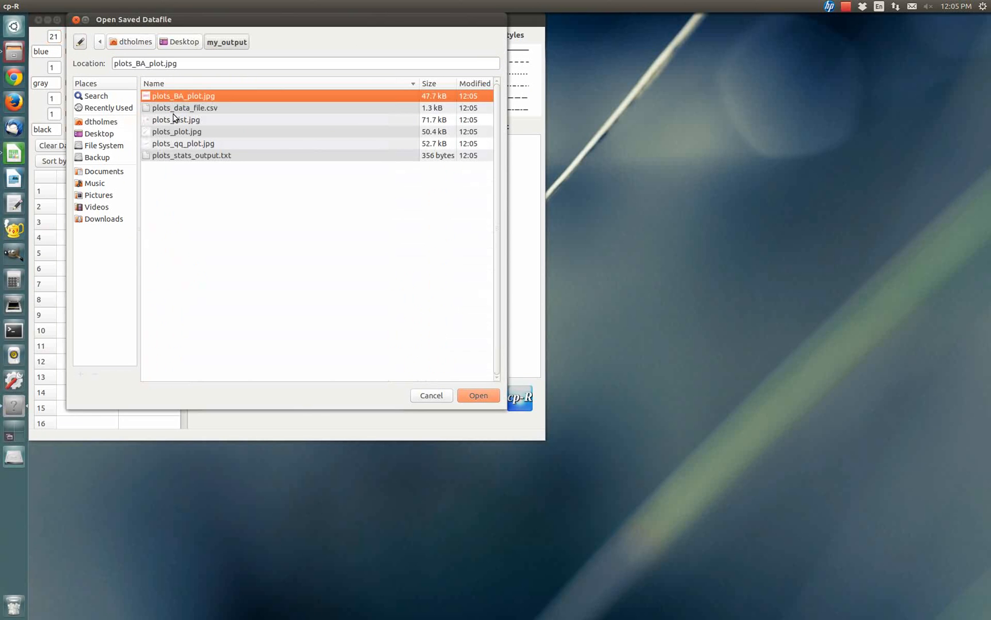
{"action": "left_click", "coordinate": [185, 107]}
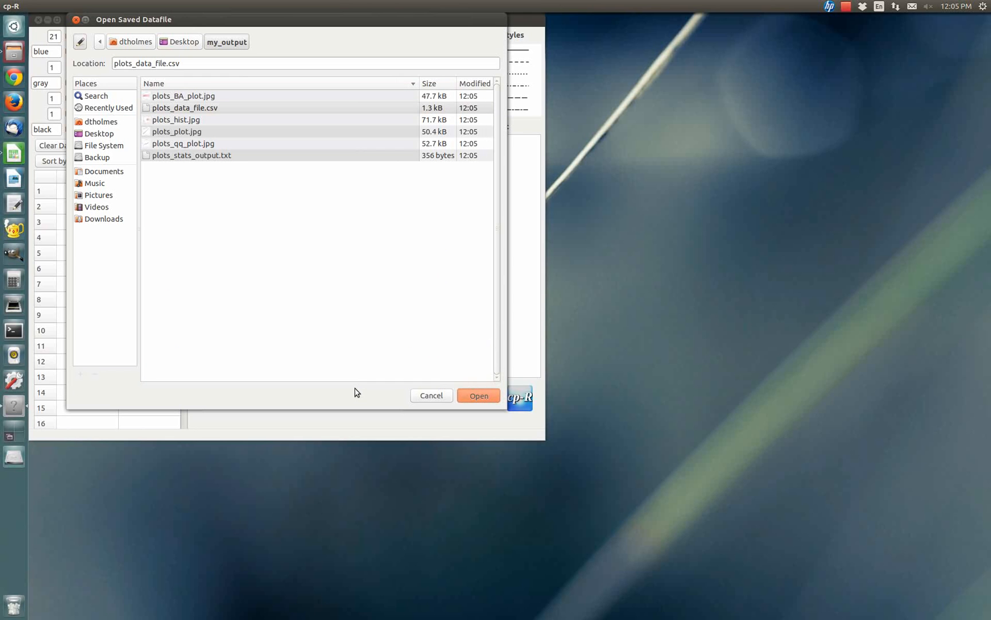
{"action": "mouse_move", "coordinate": [357, 391]}
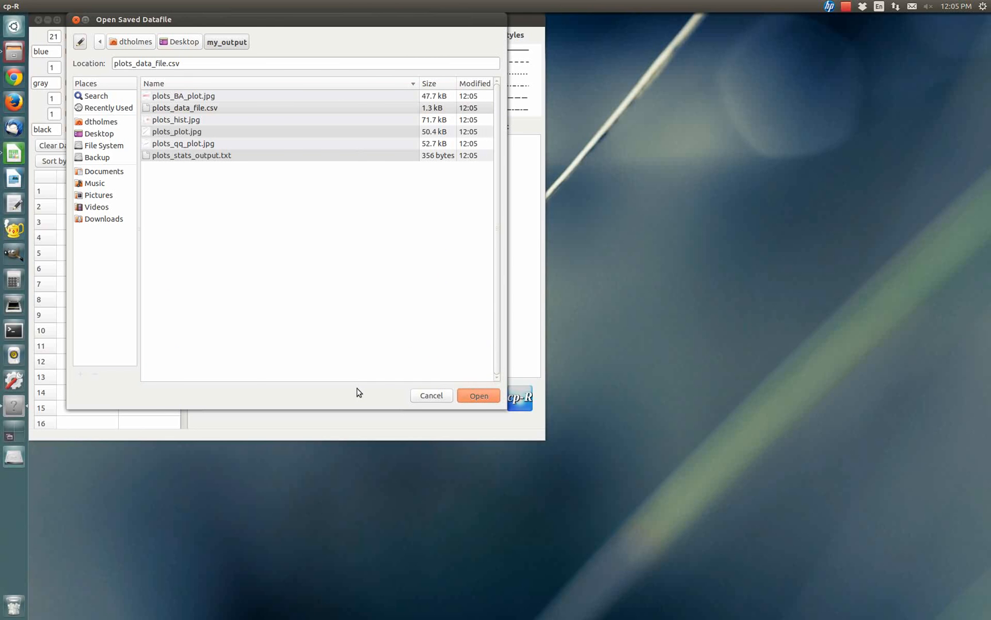
{"action": "left_click", "coordinate": [479, 395]}
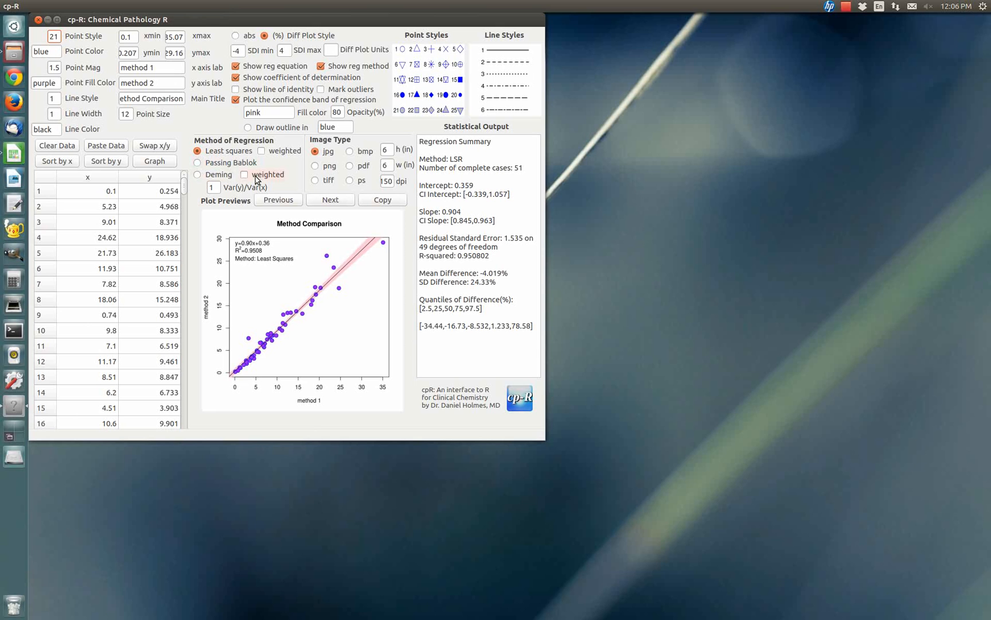
- Choose weighted Deming regression as the method of regression
{"action": "left_click", "coordinate": [197, 174]}
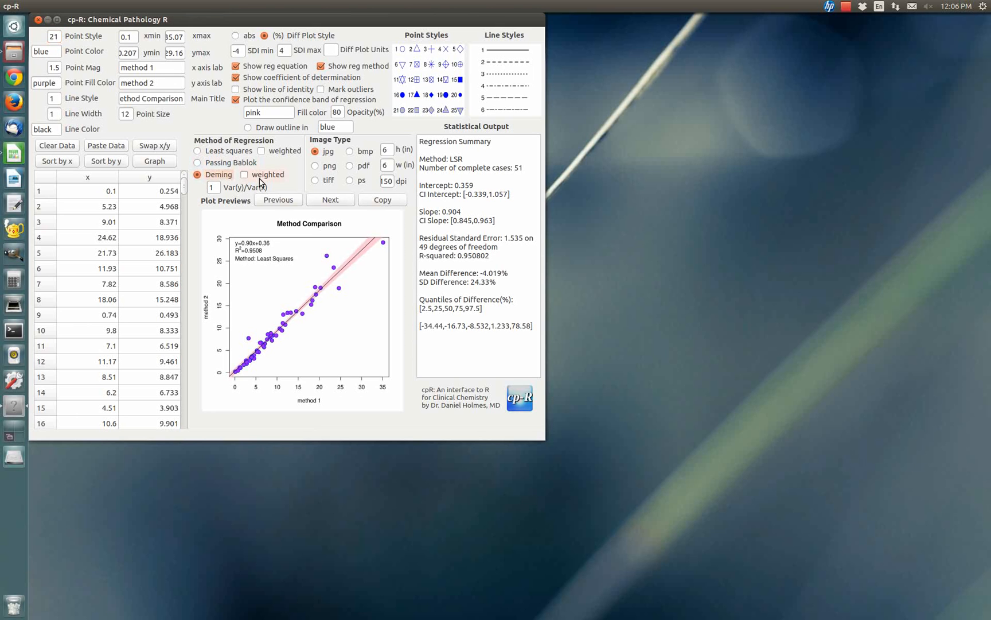
{"action": "left_click", "coordinate": [243, 175]}
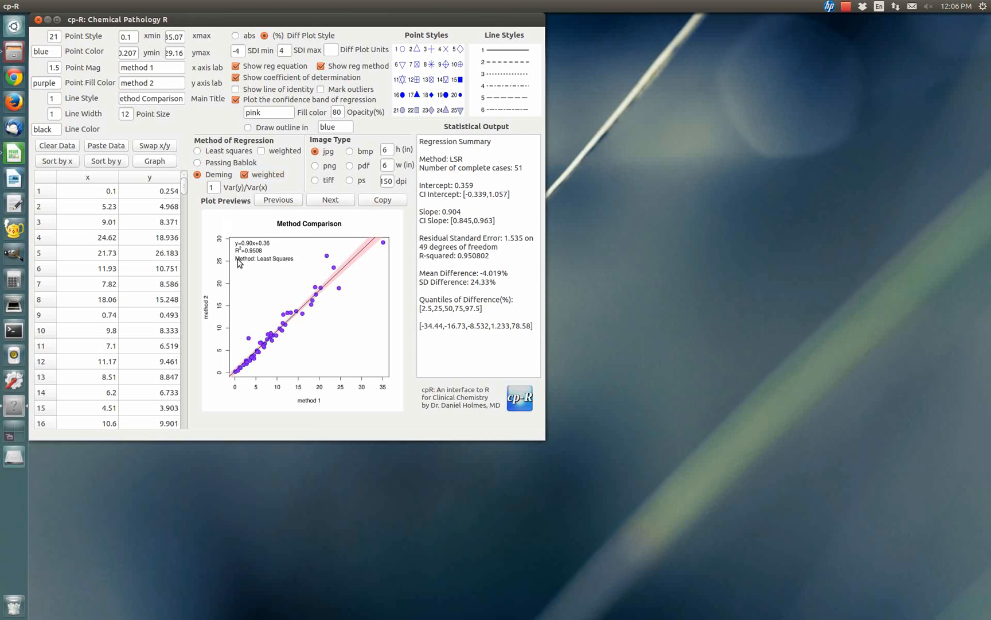
{"action": "mouse_move", "coordinate": [267, 290]}
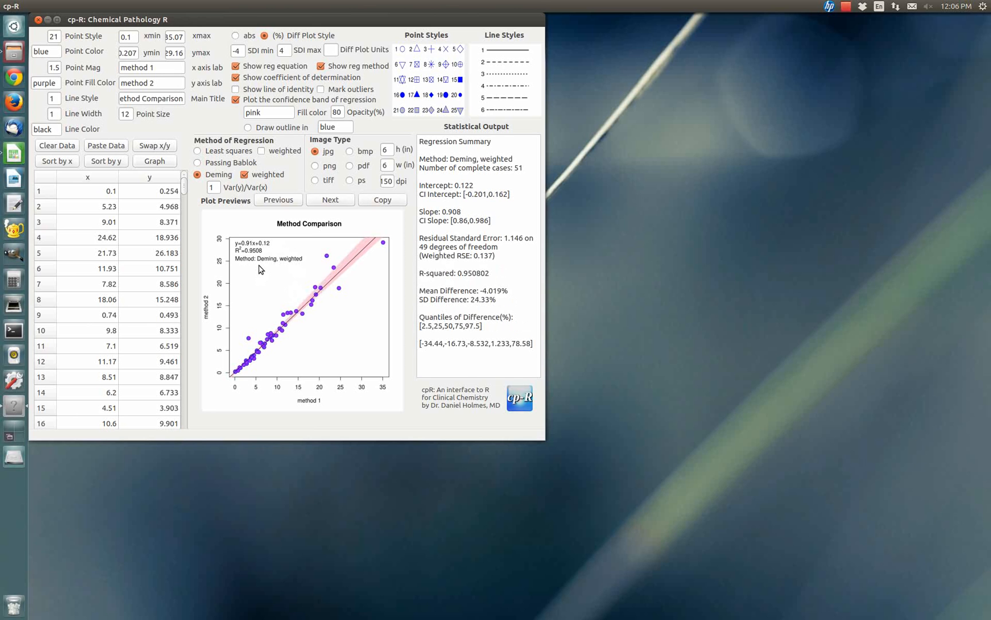
{"action": "mouse_move", "coordinate": [234, 204]}
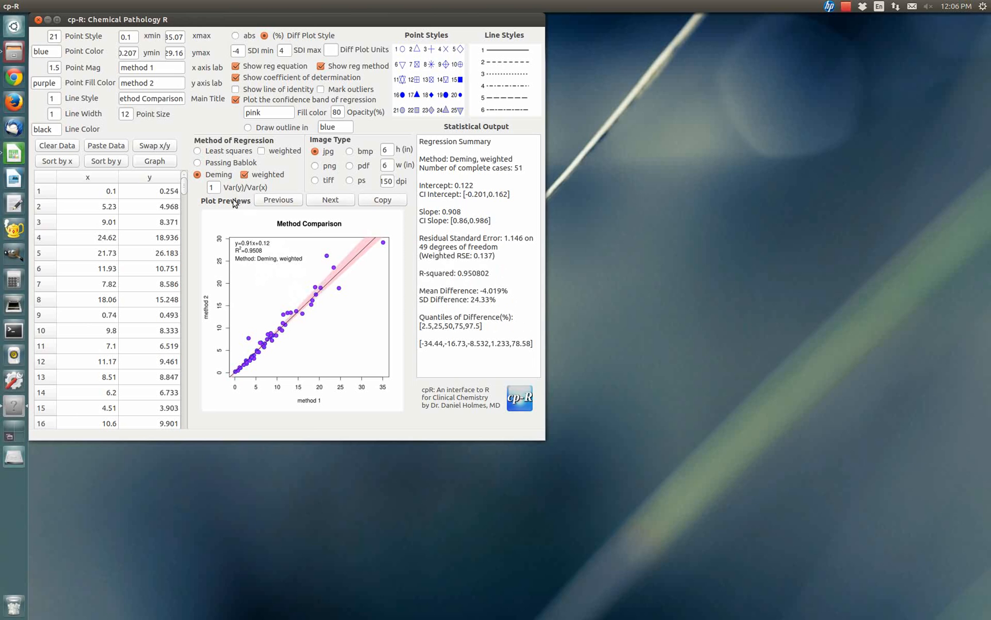
{"action": "mouse_move", "coordinate": [256, 196]}
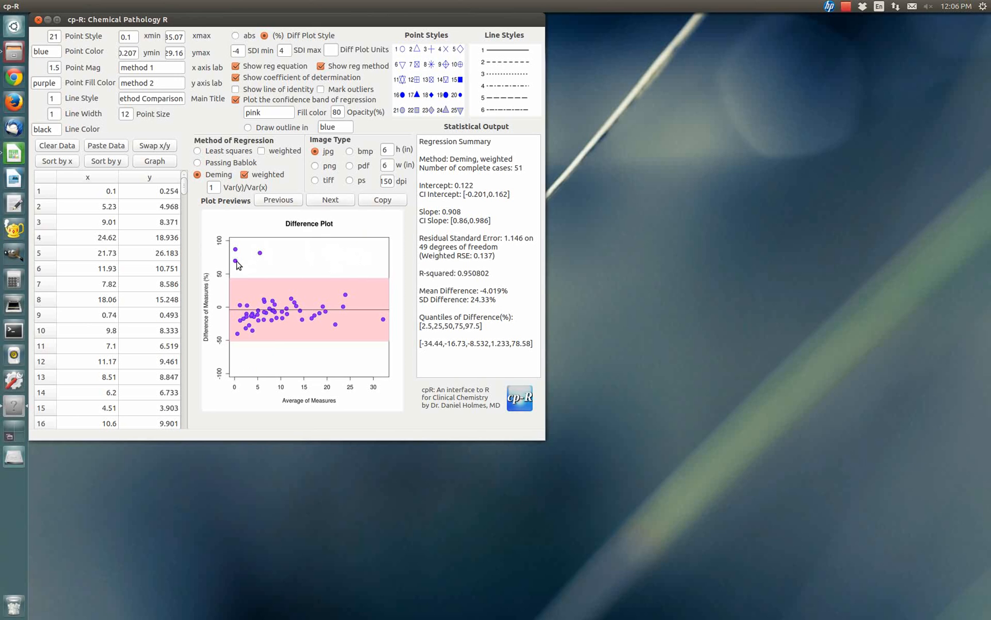
{"action": "mouse_move", "coordinate": [246, 288]}
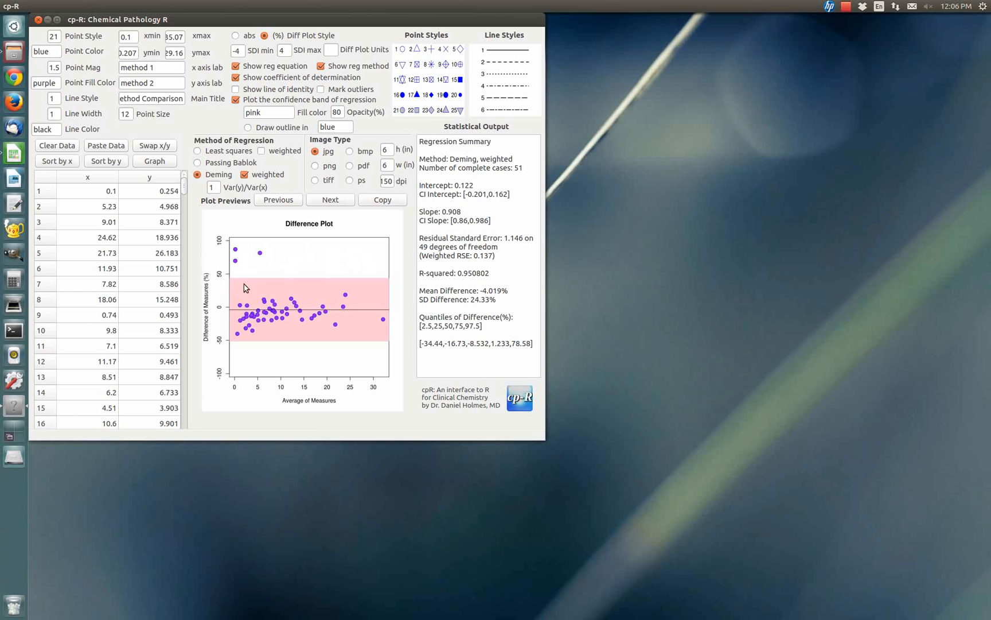
{"action": "mouse_move", "coordinate": [380, 294]}
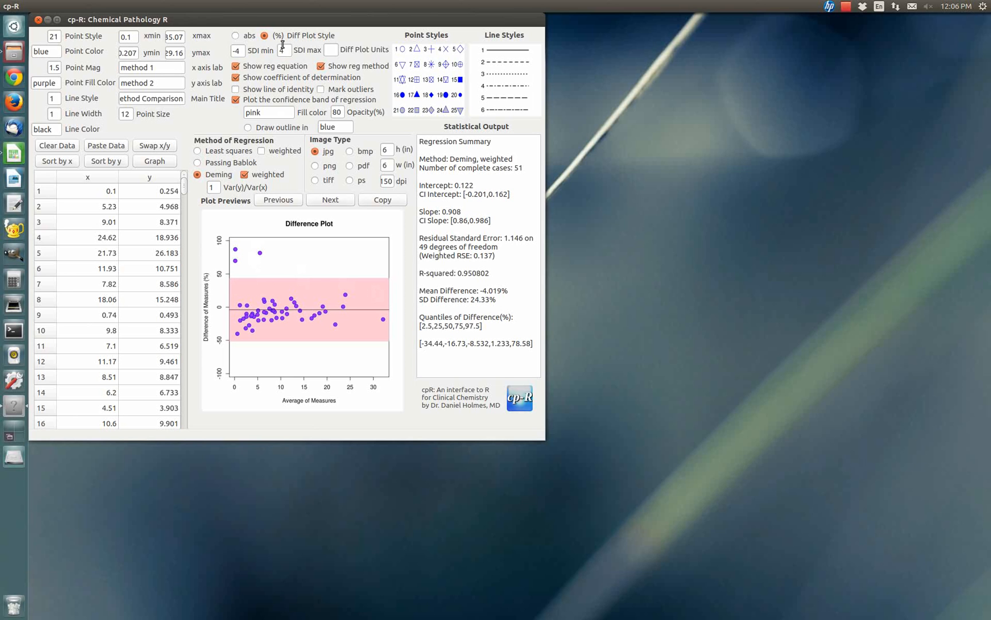
- Set the difference plot's SDI maximum to 6
{"action": "left_click", "coordinate": [282, 51]}
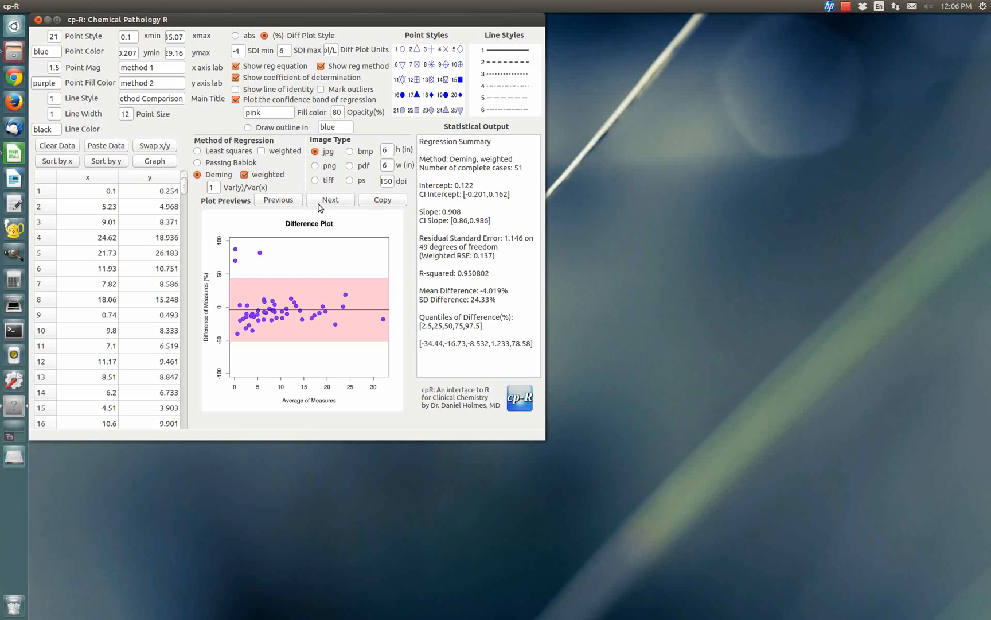
{"action": "mouse_move", "coordinate": [322, 208]}
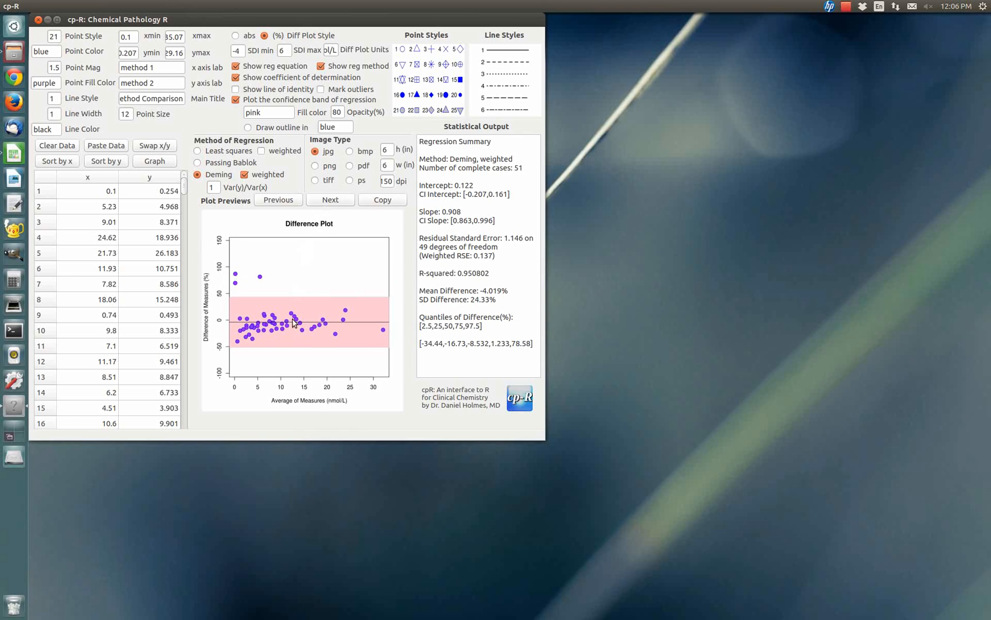
{"action": "mouse_move", "coordinate": [332, 403]}
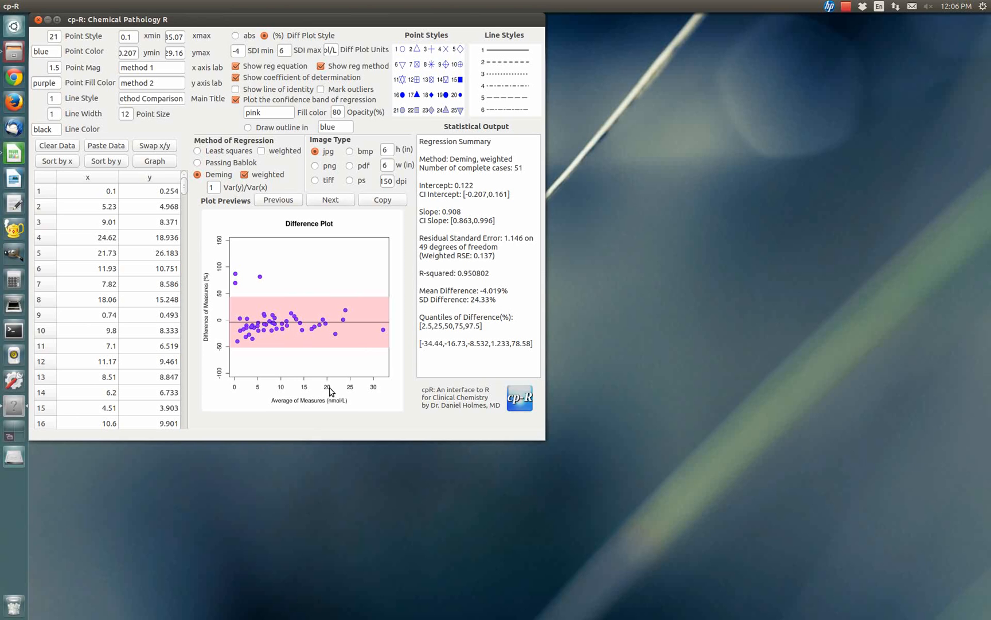
{"action": "mouse_move", "coordinate": [305, 337]}
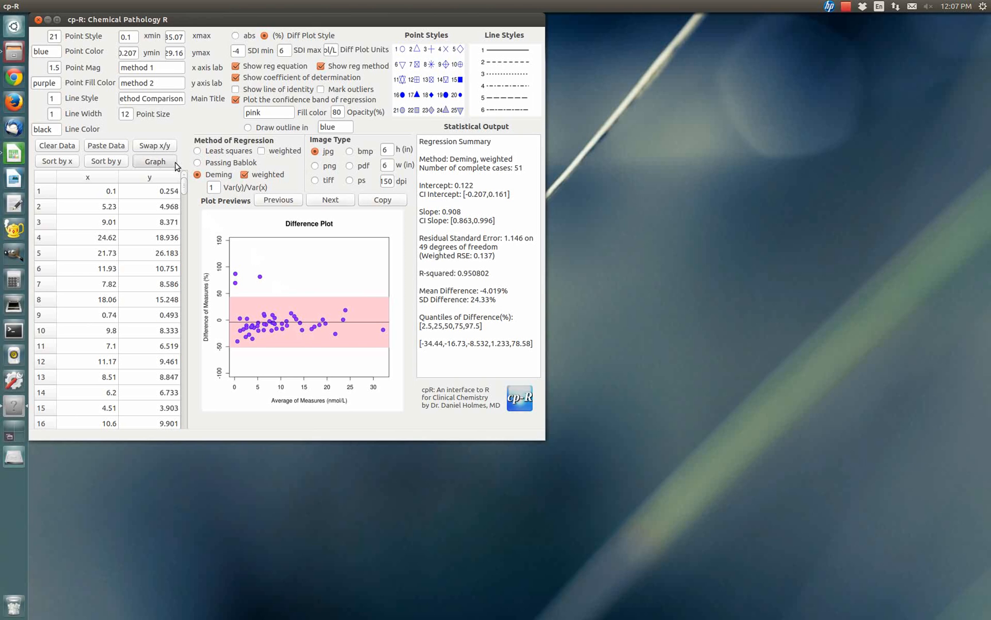
{"action": "mouse_move", "coordinate": [188, 126]}
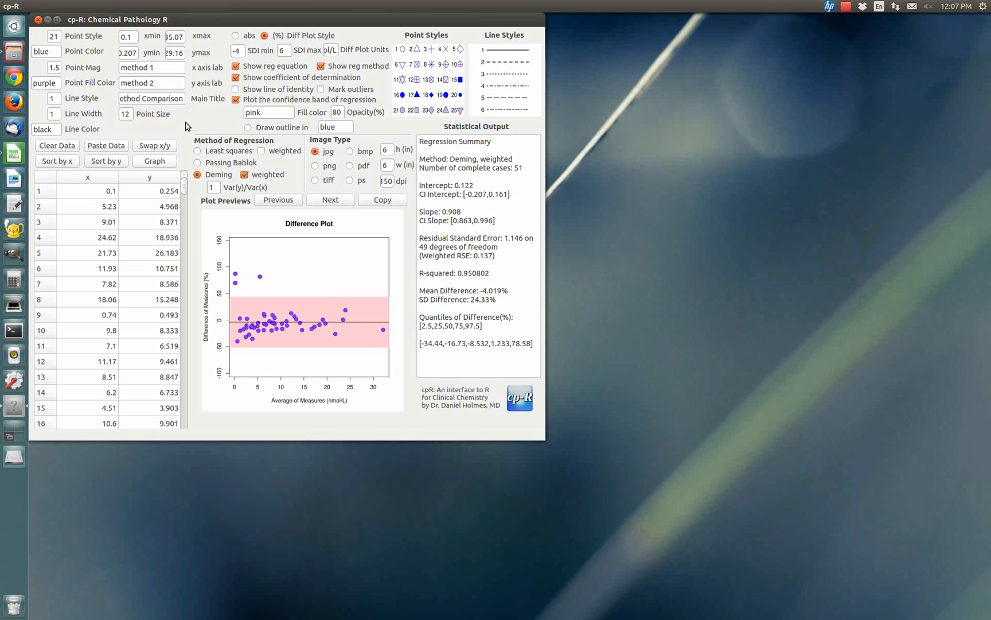
{"action": "mouse_move", "coordinate": [190, 127]}
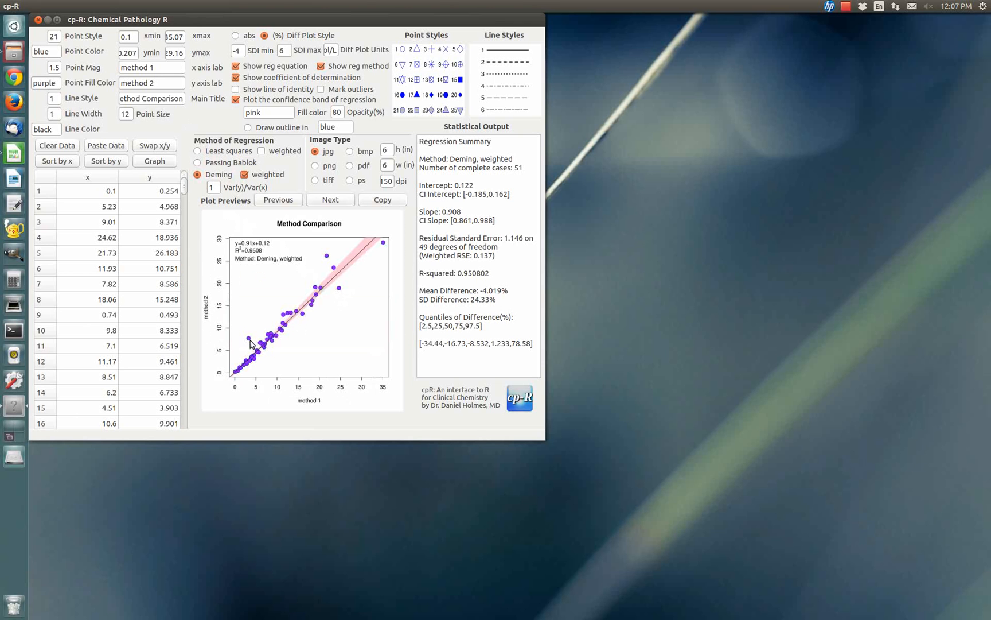
- Turn on Mark outliers so outlying points are flagged and labelled on the comparison plot
{"action": "left_click", "coordinate": [320, 89]}
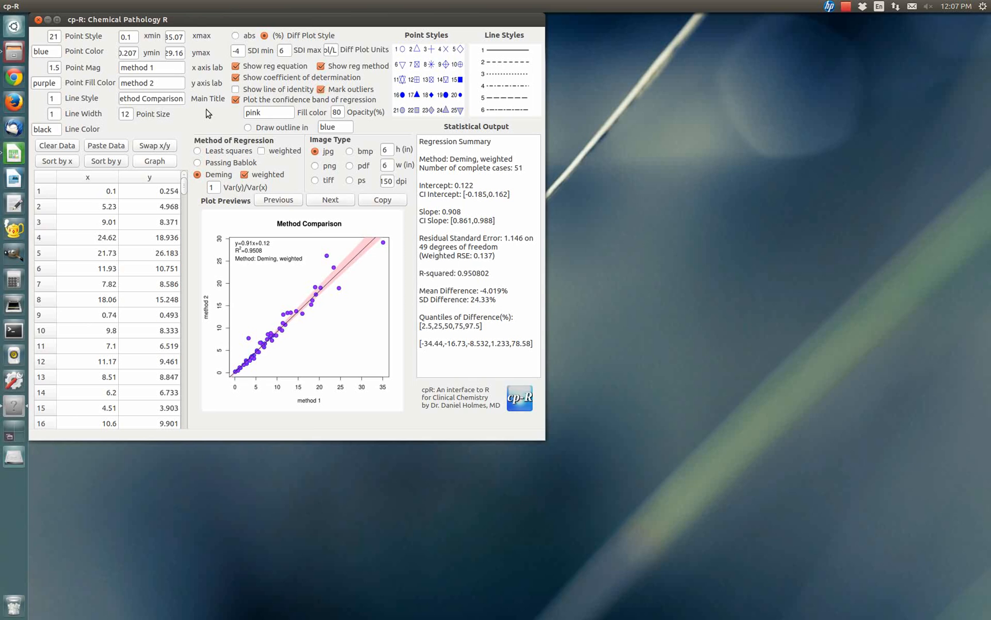
{"action": "mouse_move", "coordinate": [265, 287]}
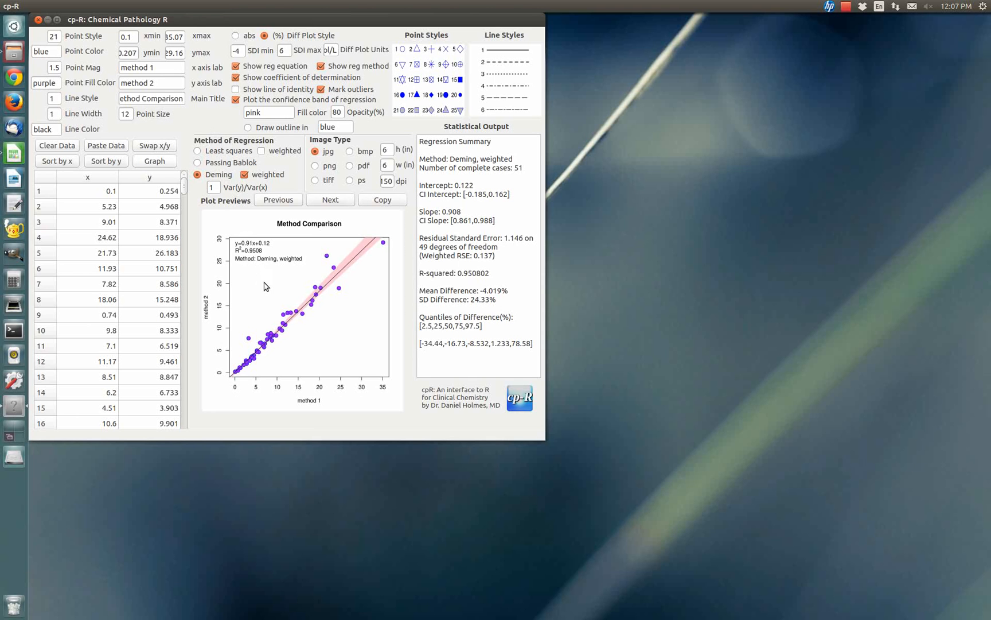
{"action": "mouse_move", "coordinate": [262, 316]}
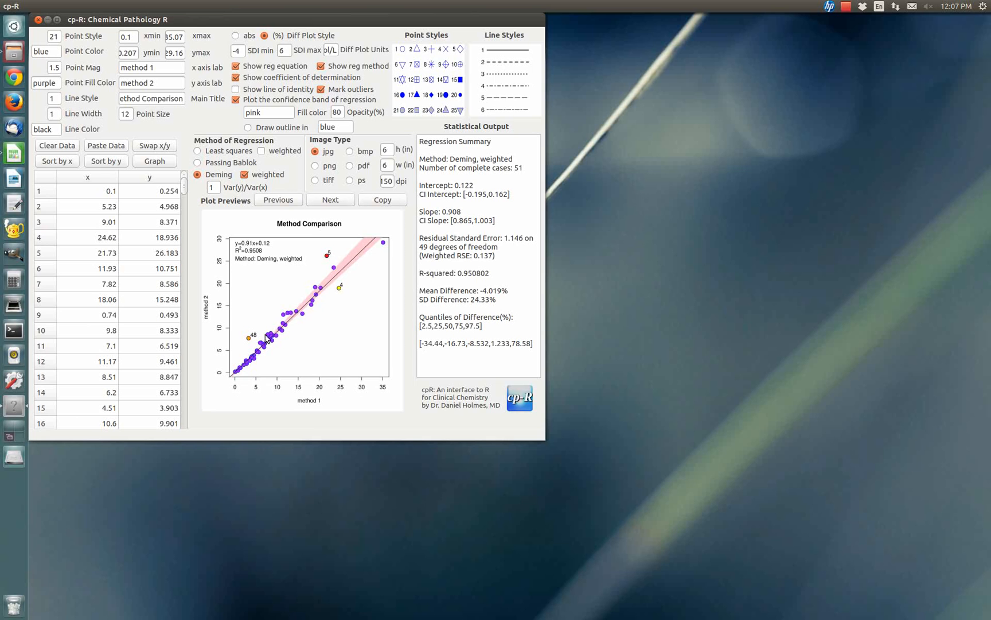
{"action": "mouse_move", "coordinate": [294, 287]}
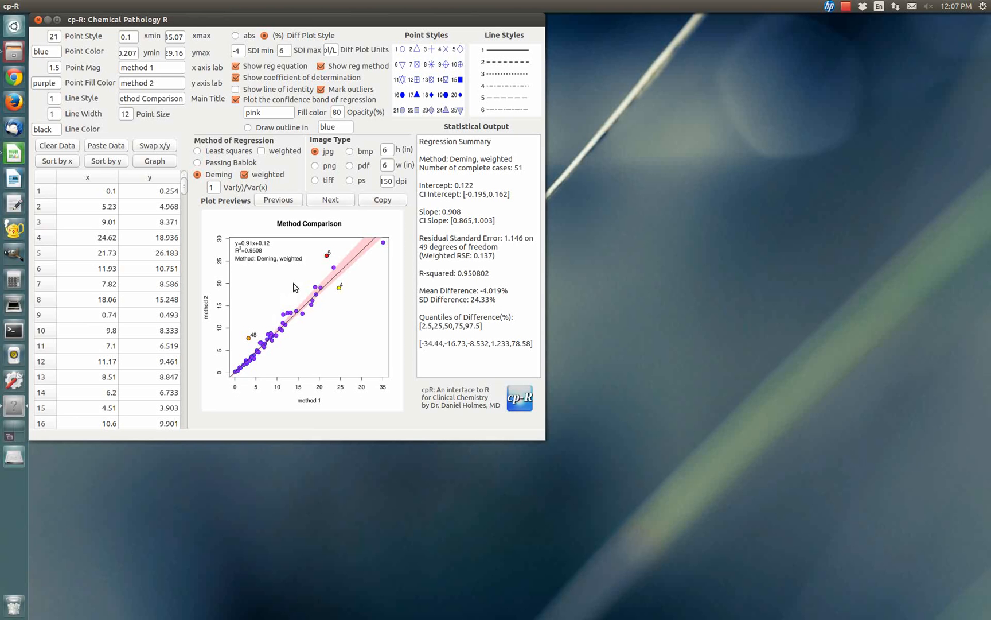
{"action": "mouse_move", "coordinate": [335, 273]}
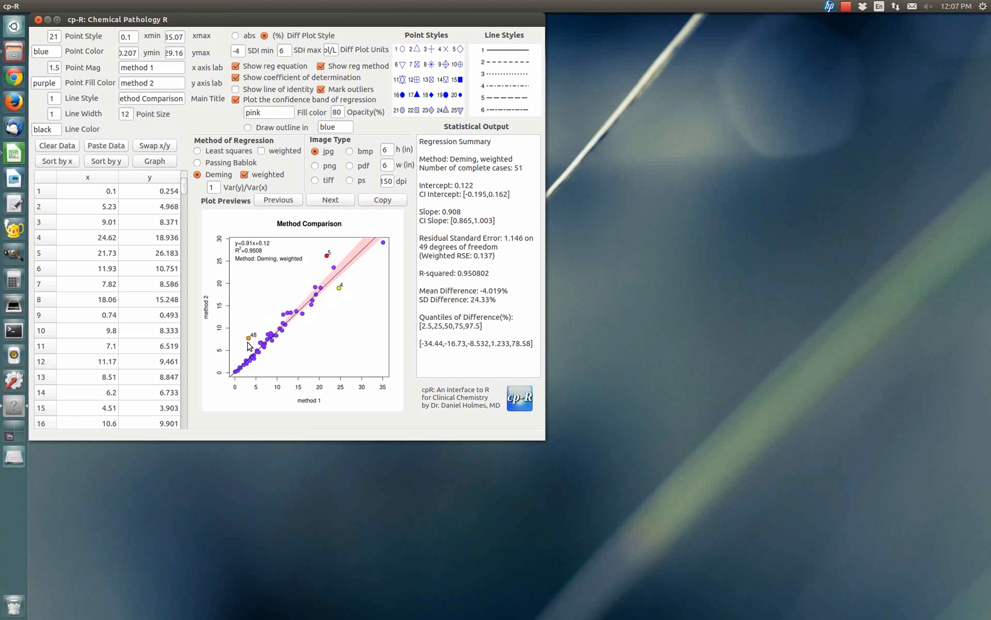
{"action": "mouse_move", "coordinate": [316, 260]}
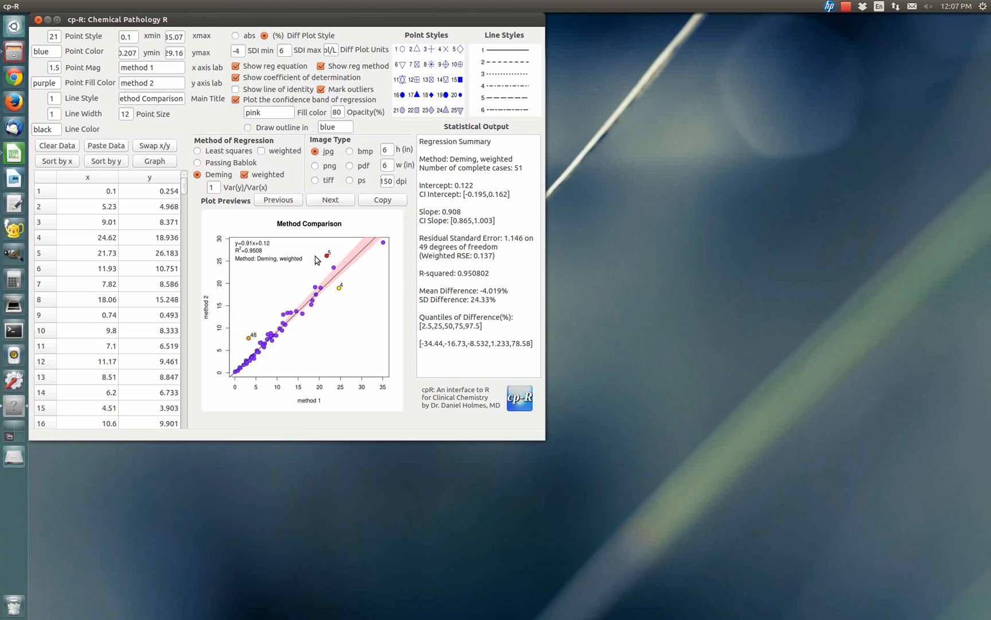
{"action": "mouse_move", "coordinate": [339, 294]}
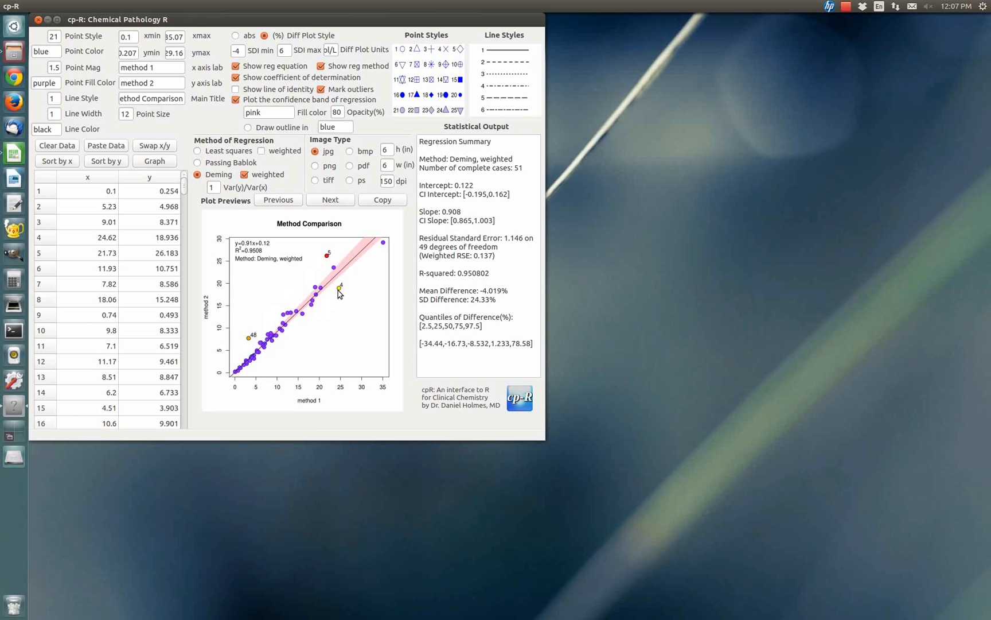
{"action": "mouse_move", "coordinate": [293, 293]}
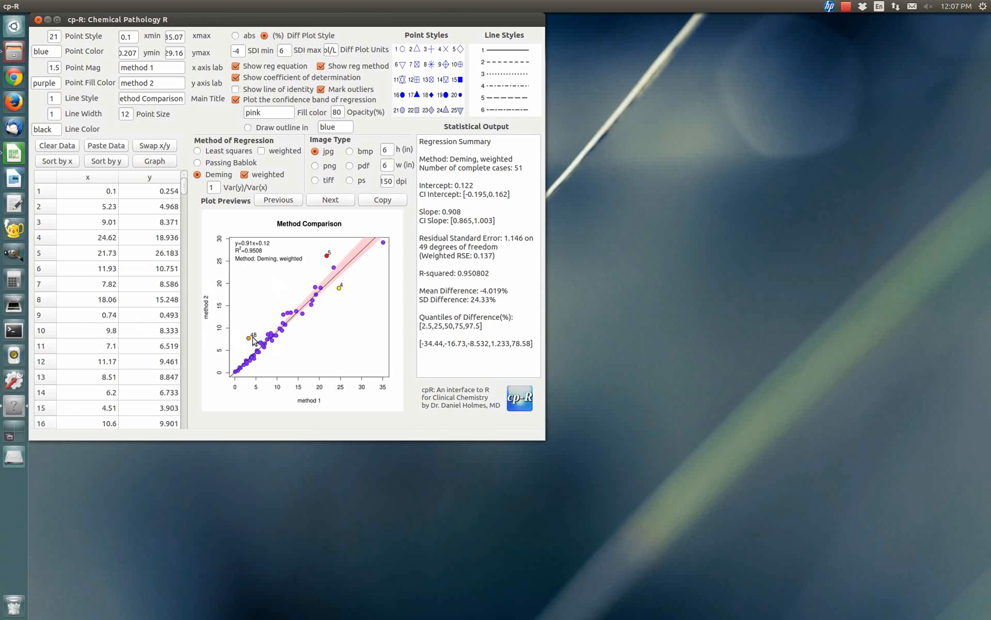
- Change row 48's x value to E3.25 so the point is excluded from the Deming fit
{"action": "scroll", "scroll_direction": "down", "scroll_amount": 3}
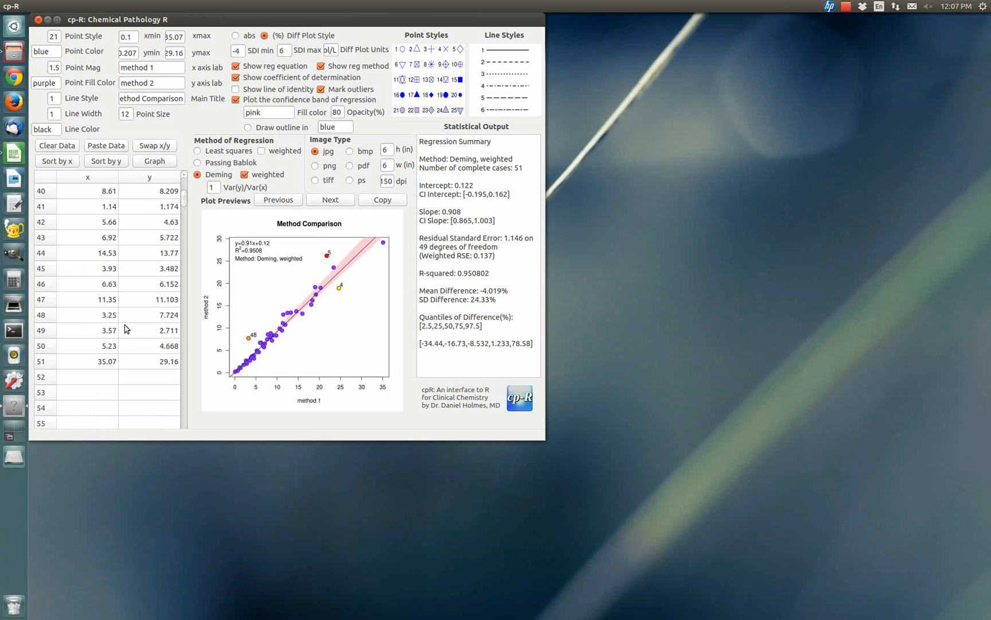
{"action": "double_click", "coordinate": [67, 315]}
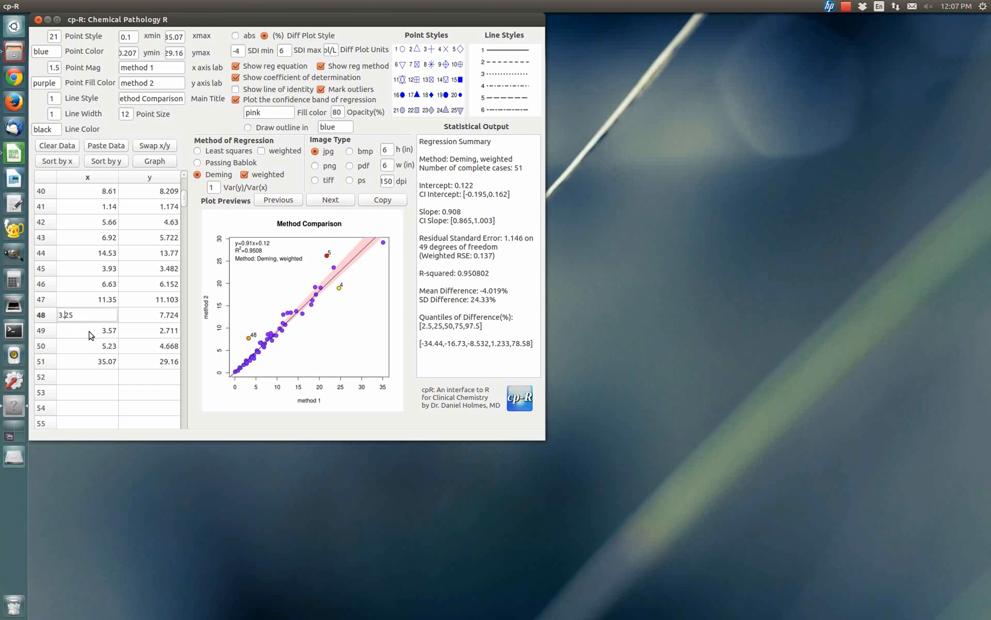
{"action": "type", "text": "E"}
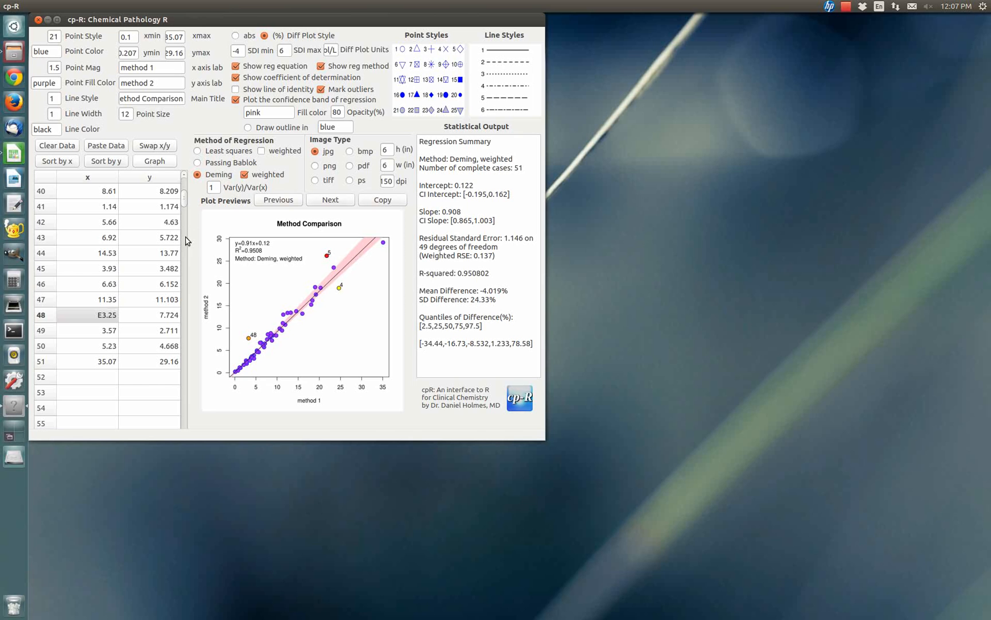
{"action": "mouse_move", "coordinate": [252, 351]}
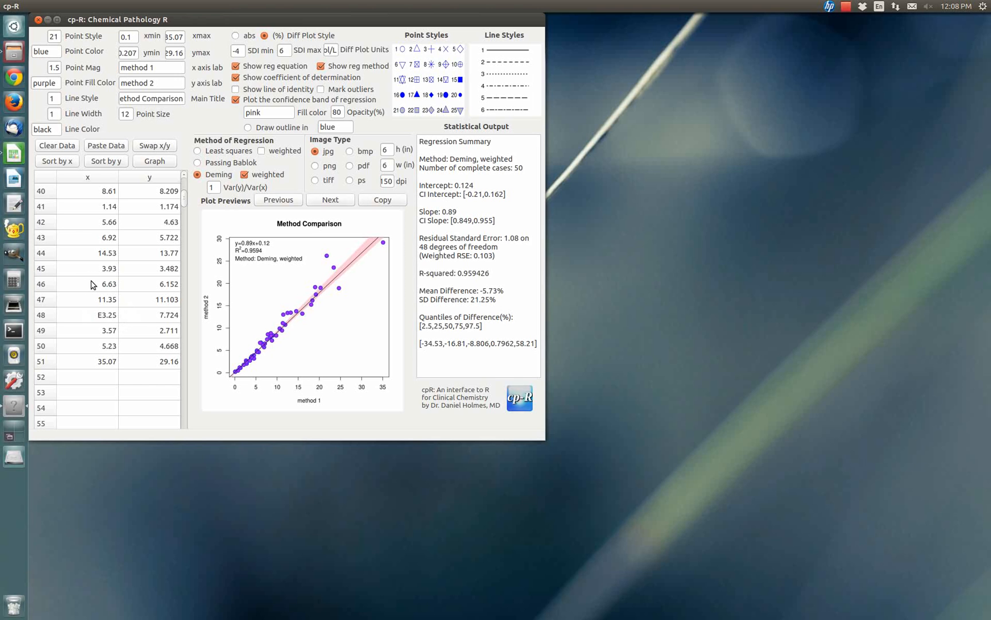
{"action": "mouse_move", "coordinate": [130, 283]}
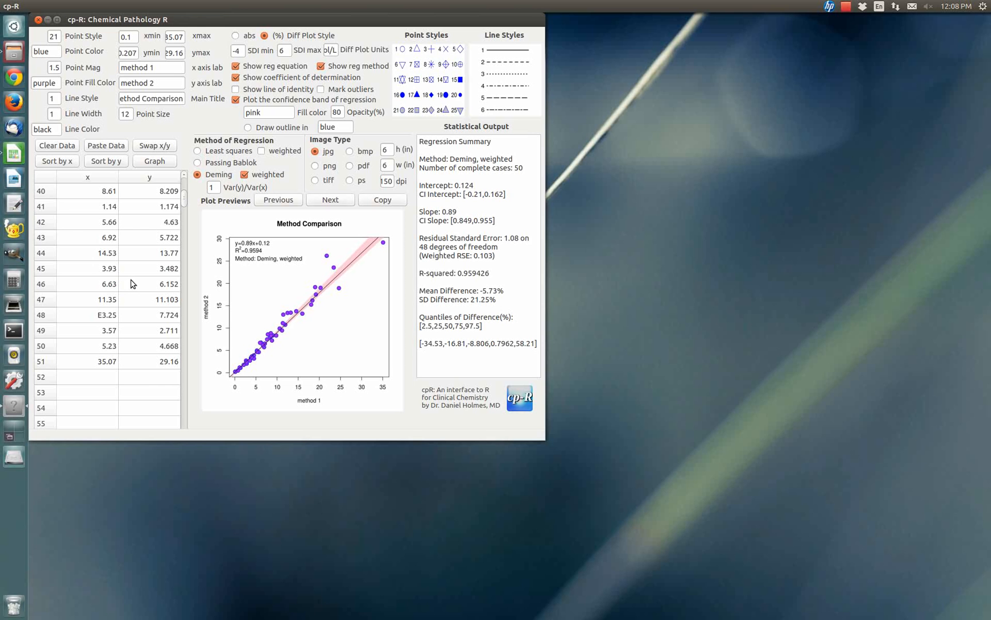
{"action": "mouse_move", "coordinate": [223, 30]}
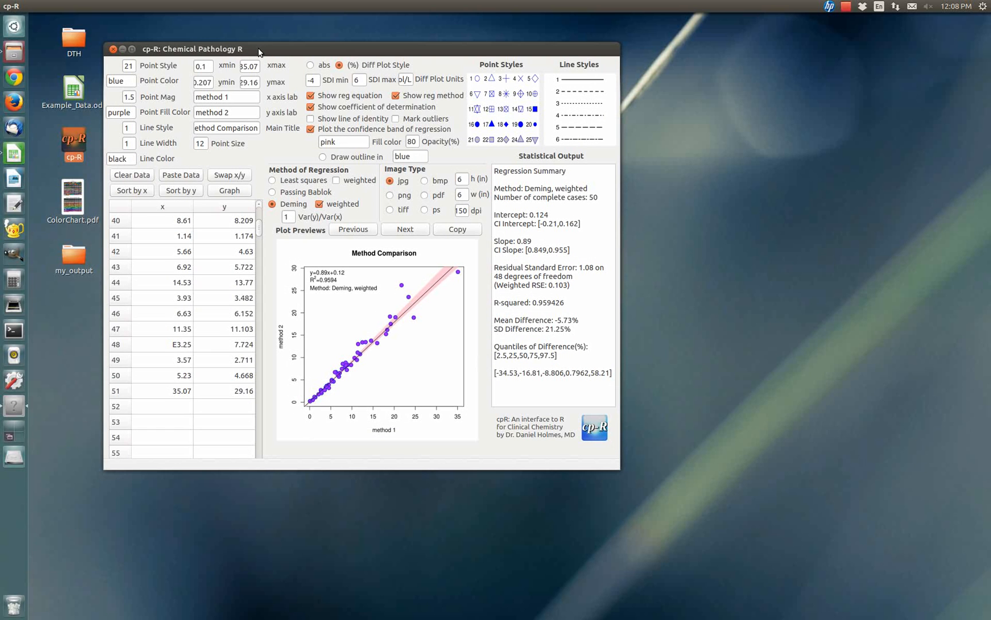
{"action": "mouse_move", "coordinate": [261, 53]}
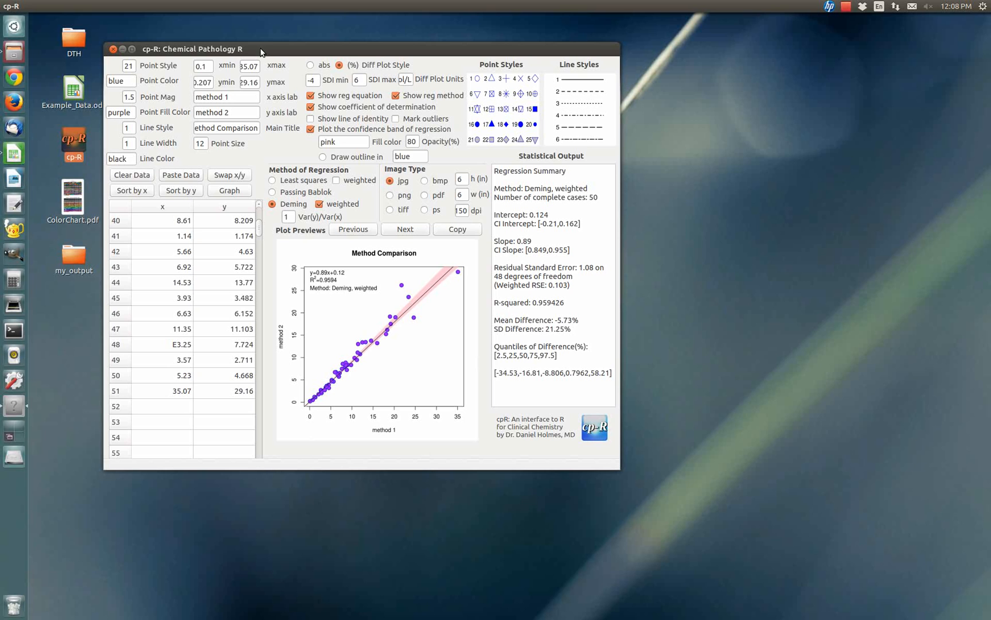
{"action": "mouse_move", "coordinate": [262, 52]}
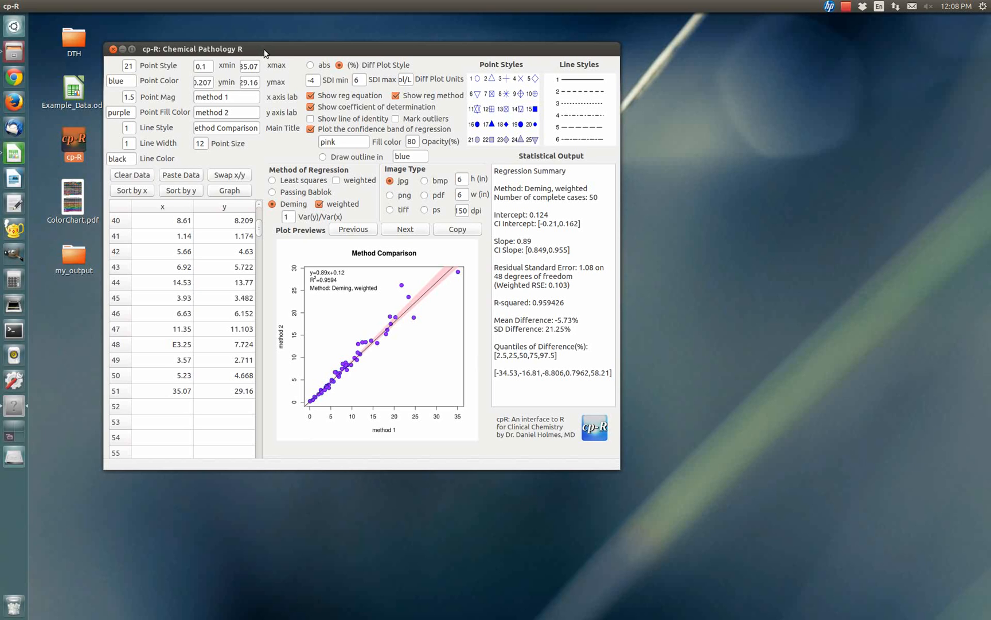
{"action": "mouse_move", "coordinate": [165, 118]}
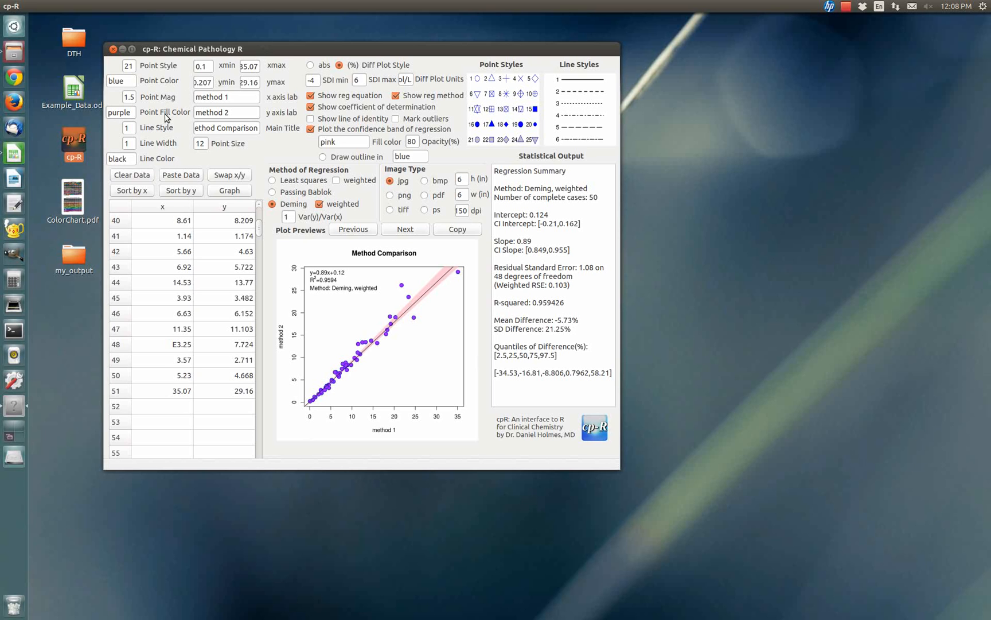
{"action": "mouse_move", "coordinate": [169, 117]}
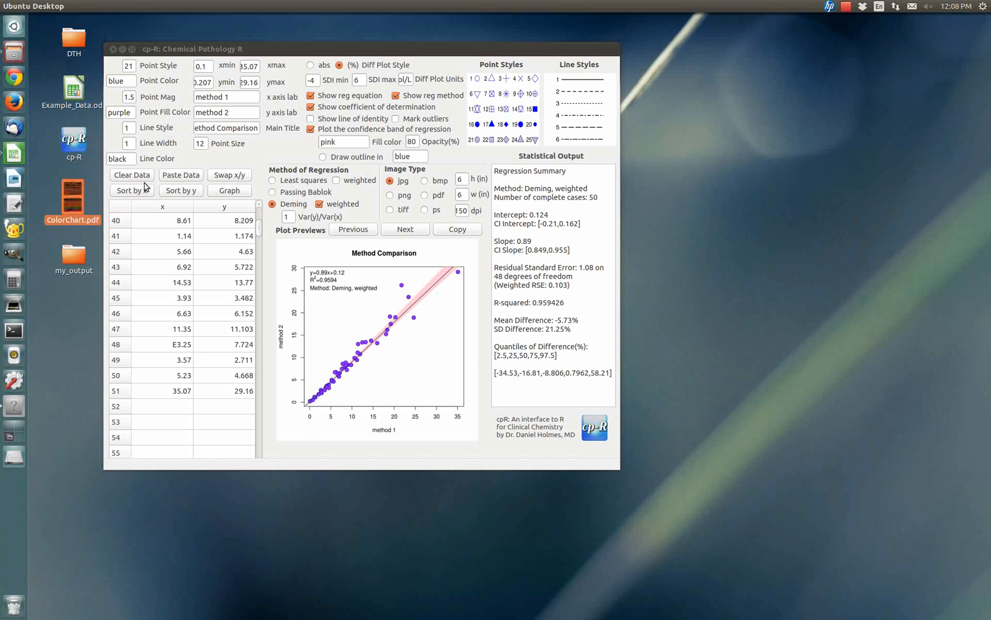
- View ColorChart.pdf's page 2 table of named R colours with hex codes
{"action": "double_click", "coordinate": [72, 200]}
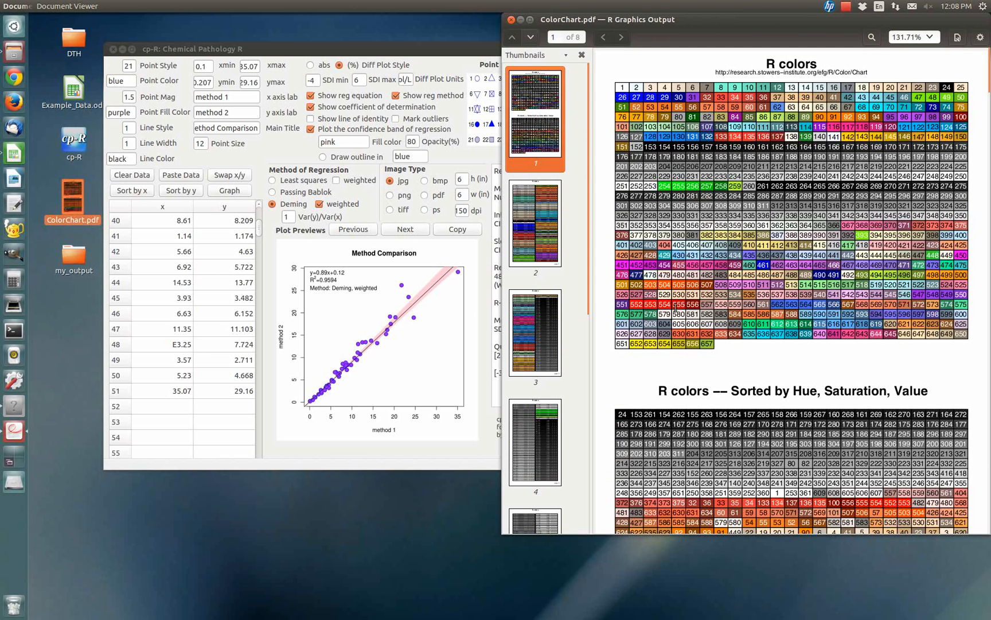
{"action": "left_click", "coordinate": [622, 37]}
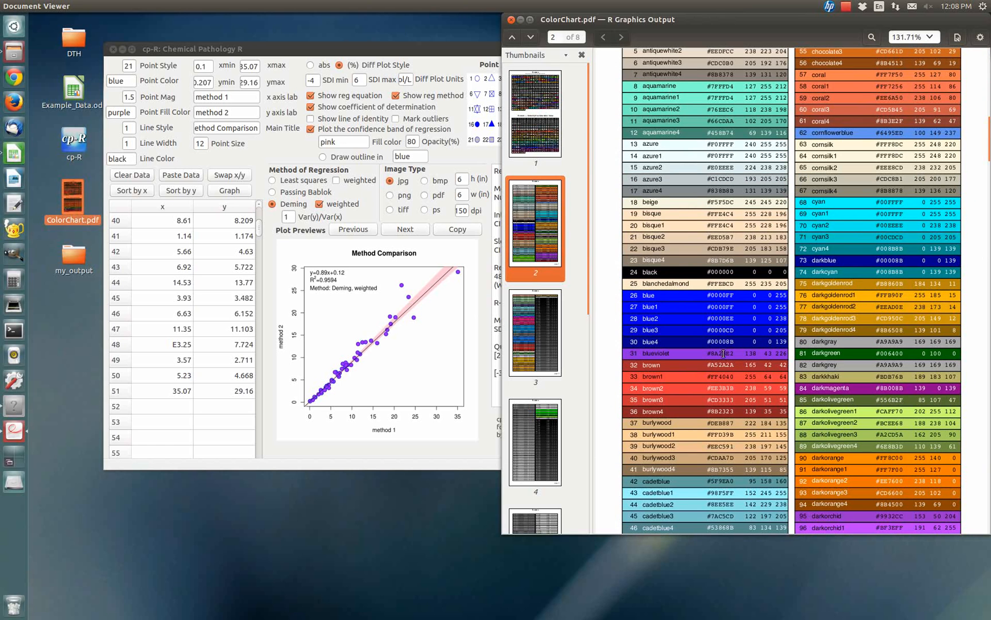
{"action": "mouse_move", "coordinate": [740, 300]}
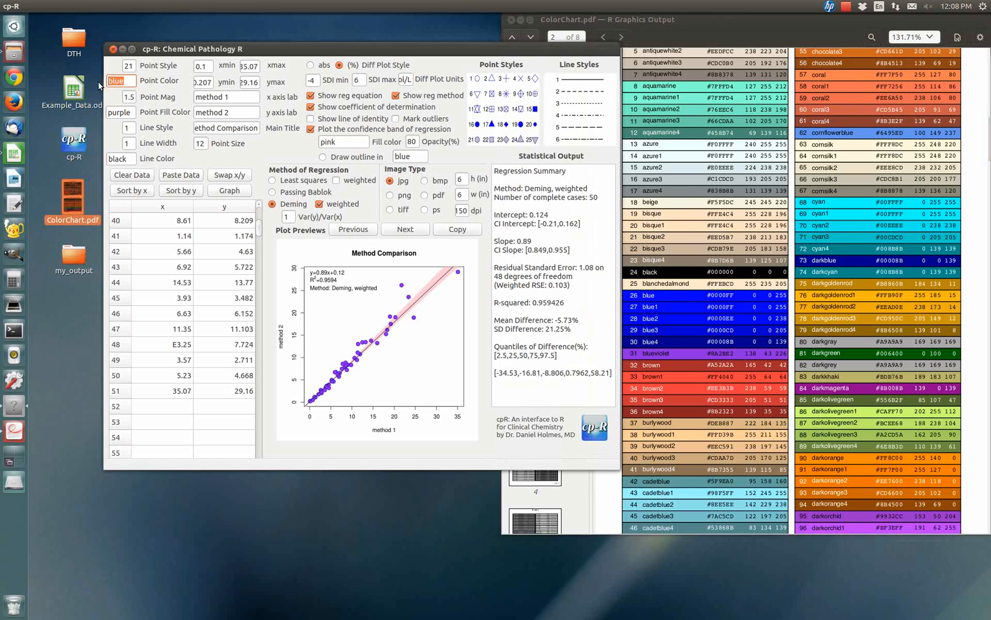
- Set Point Color and Point Fill Color to the semi-transparent blue hex code 0000FF
{"action": "type", "text": "F0000FF"}
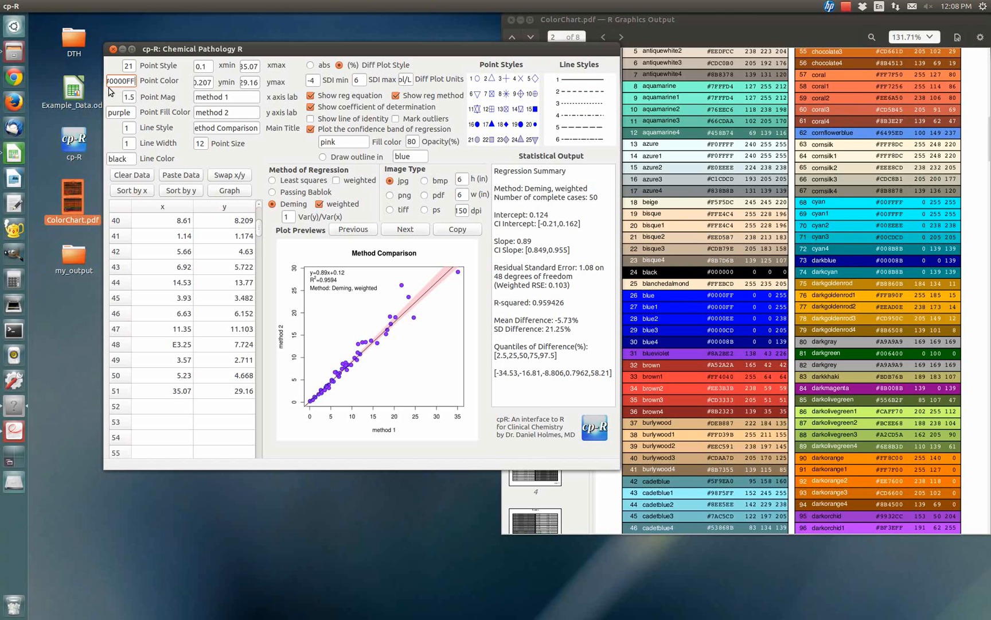
{"action": "left_click", "coordinate": [120, 113]}
{"action": "type", "text": "#0000"}
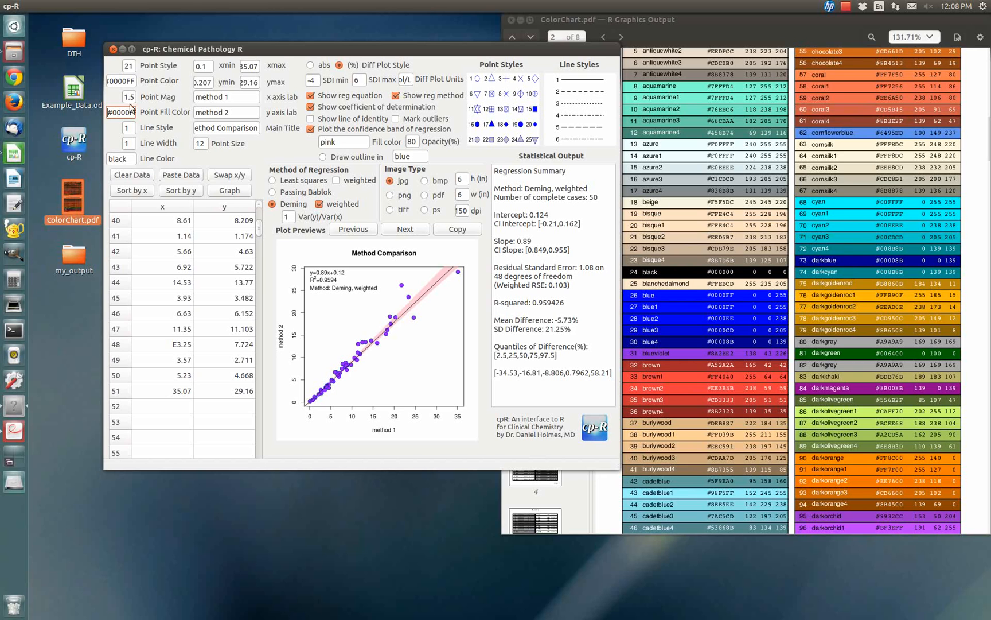
{"action": "left_click", "coordinate": [121, 80]}
{"action": "type", "text": "50"}
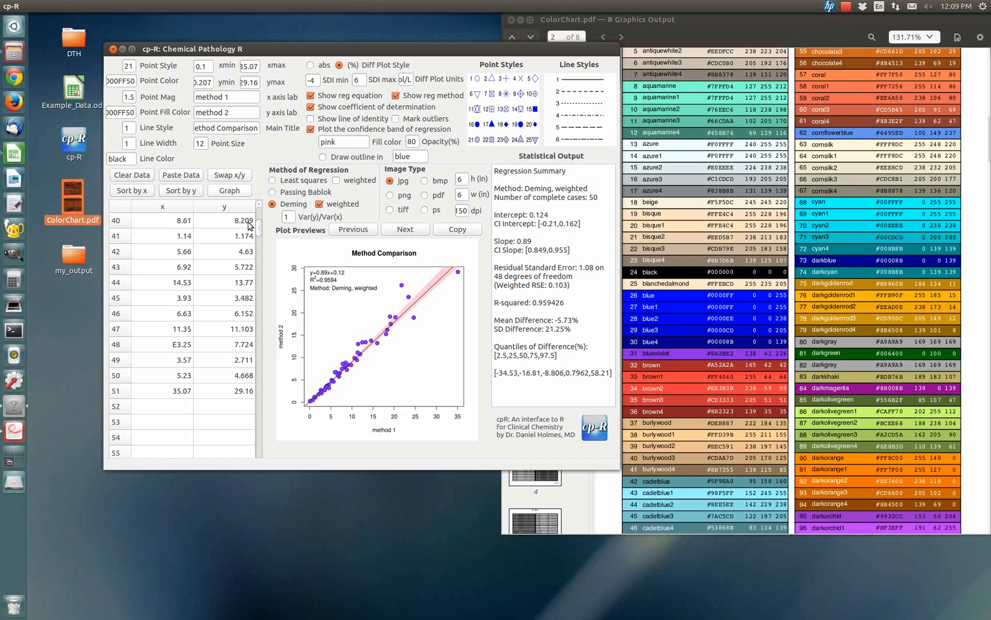
{"action": "mouse_move", "coordinate": [262, 253]}
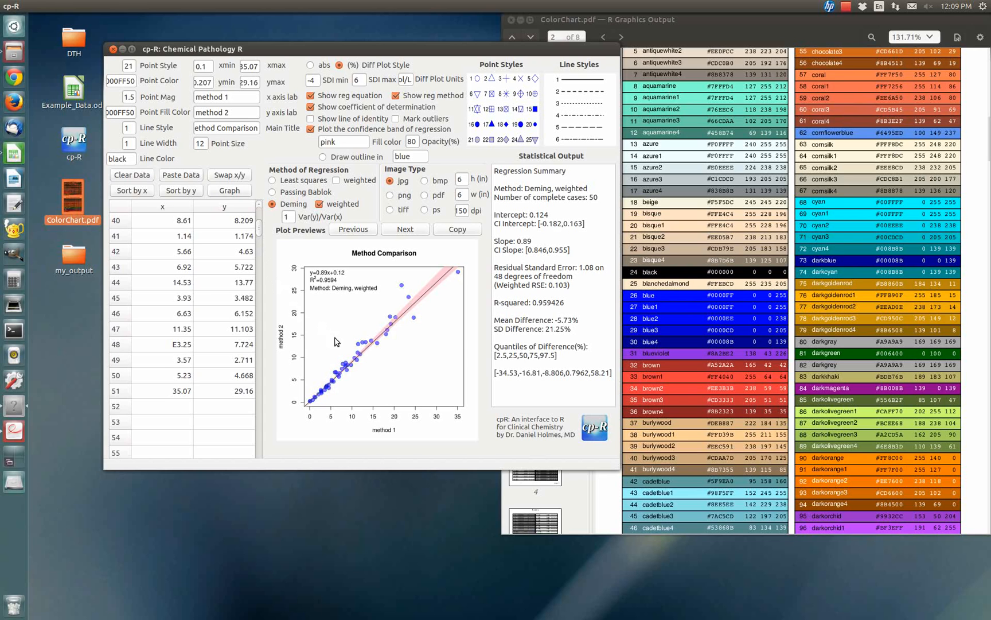
{"action": "mouse_move", "coordinate": [367, 347]}
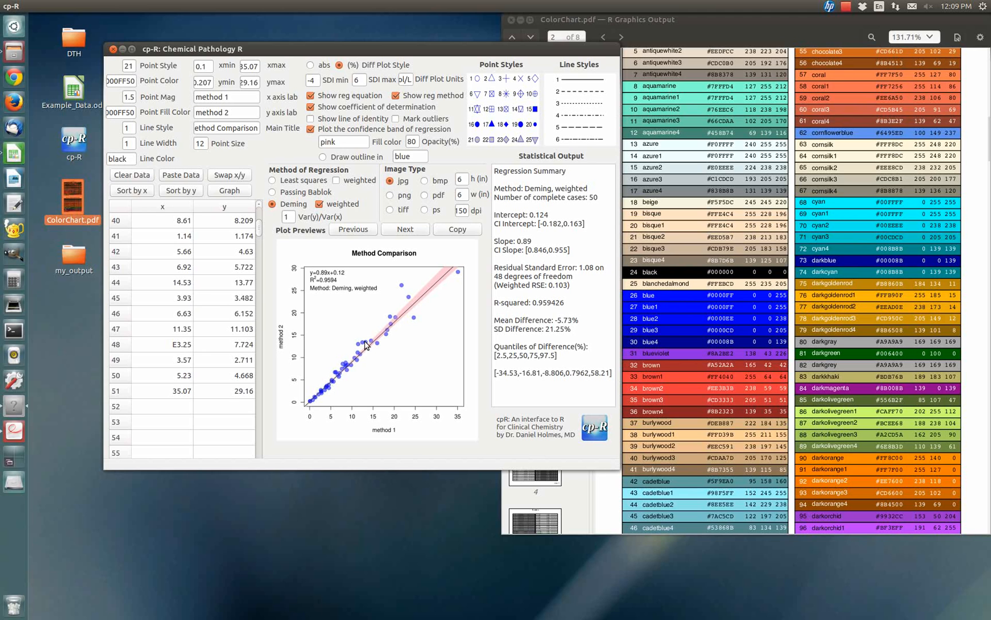
{"action": "mouse_move", "coordinate": [363, 348]}
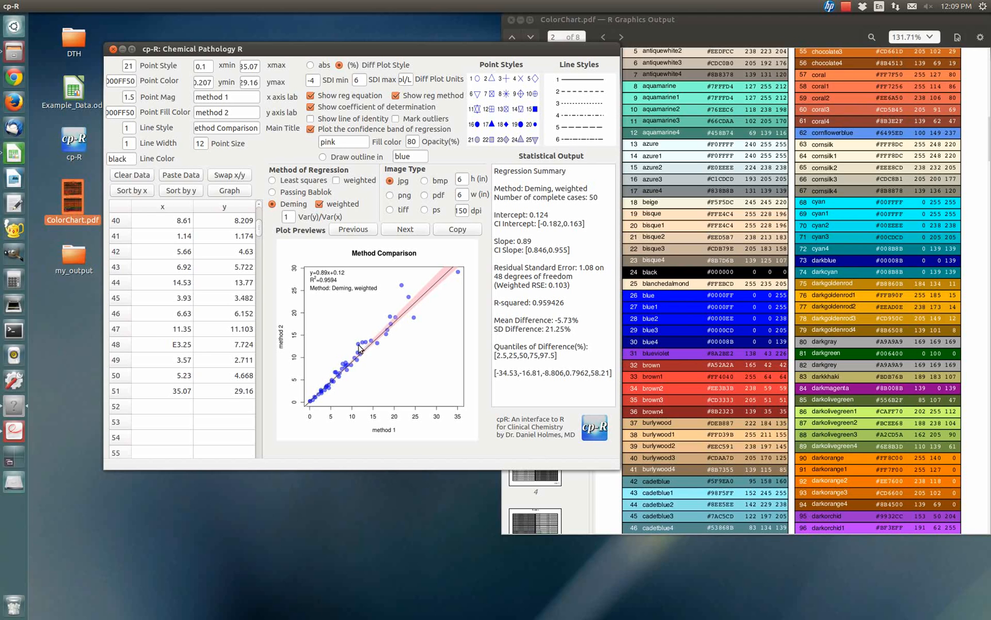
{"action": "mouse_move", "coordinate": [357, 345]}
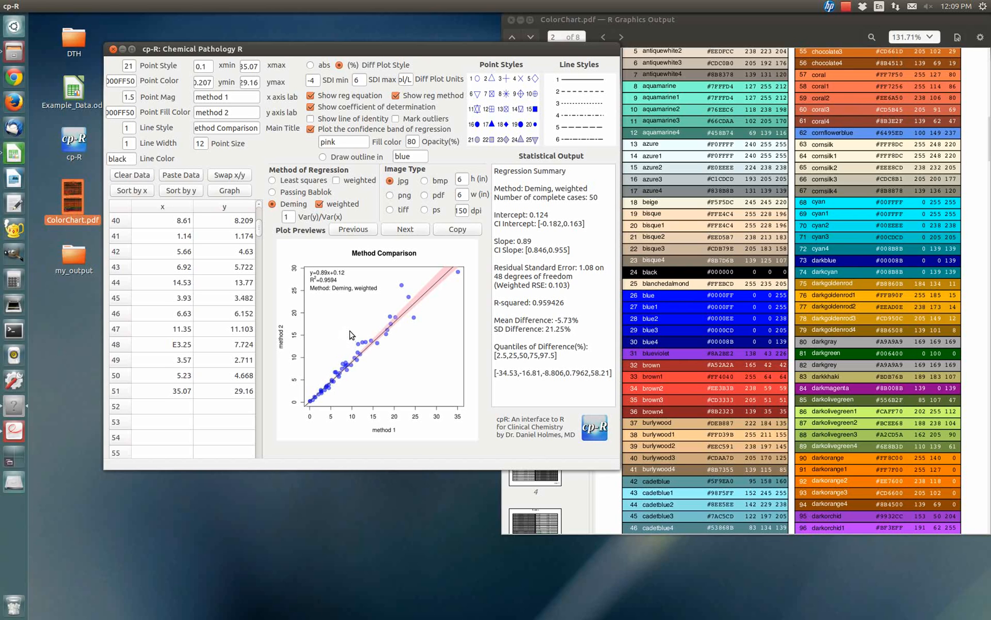
{"action": "mouse_move", "coordinate": [412, 234]}
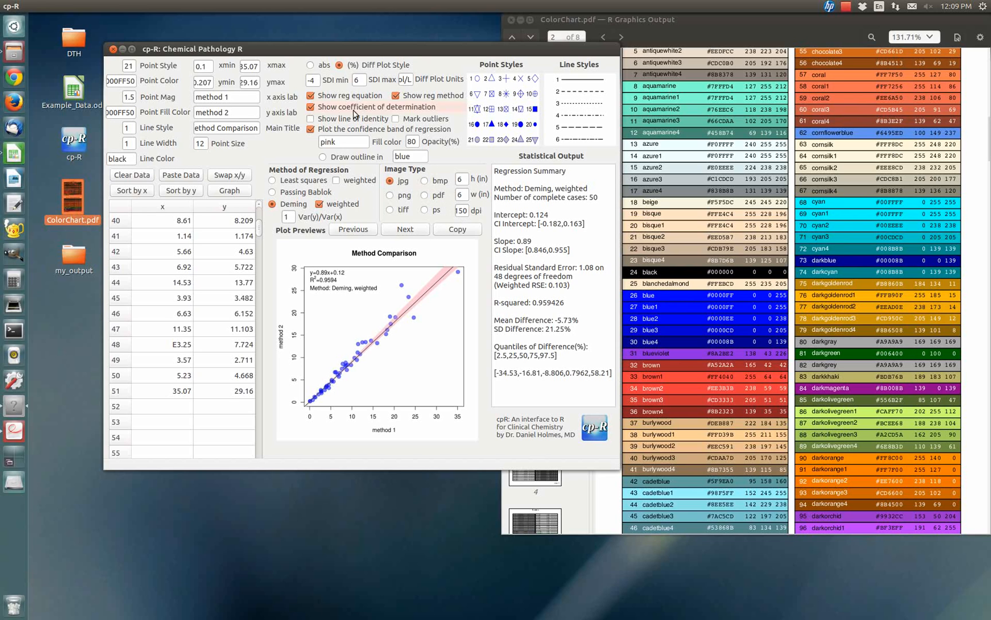
{"action": "left_click", "coordinate": [310, 118]}
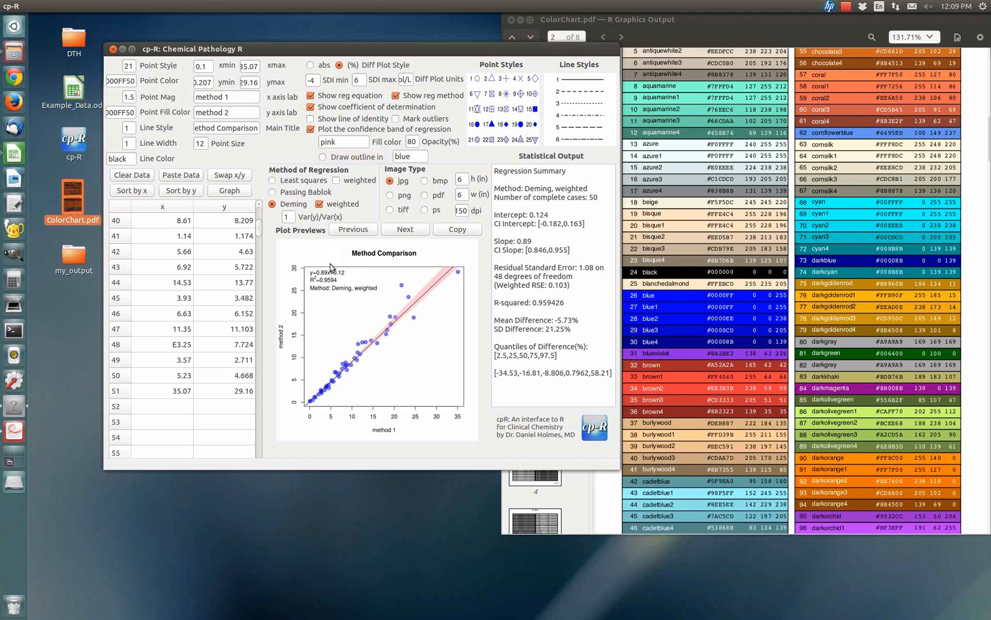
{"action": "mouse_move", "coordinate": [319, 293]}
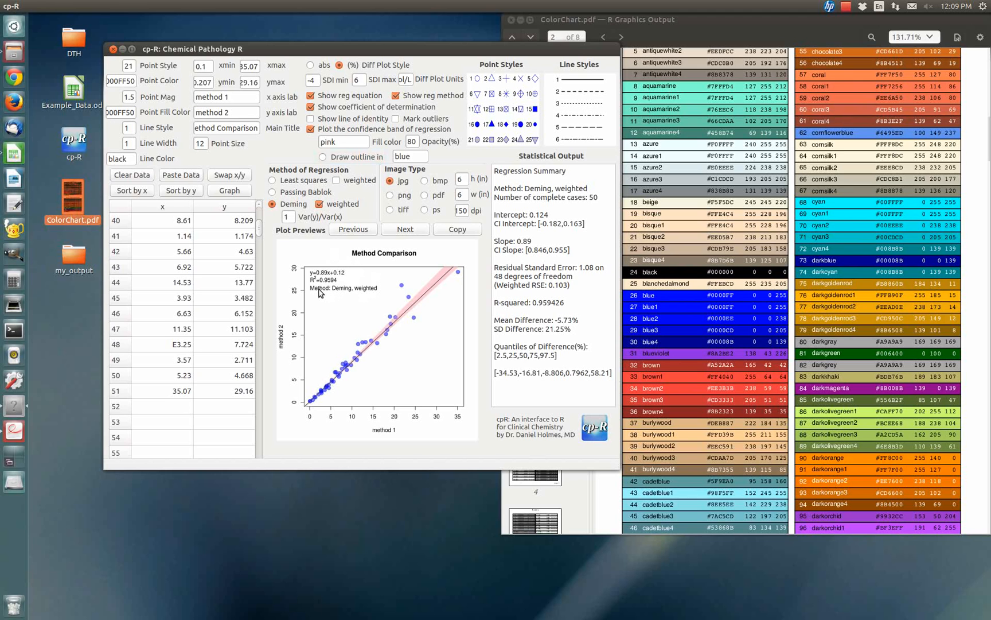
{"action": "mouse_move", "coordinate": [324, 287]}
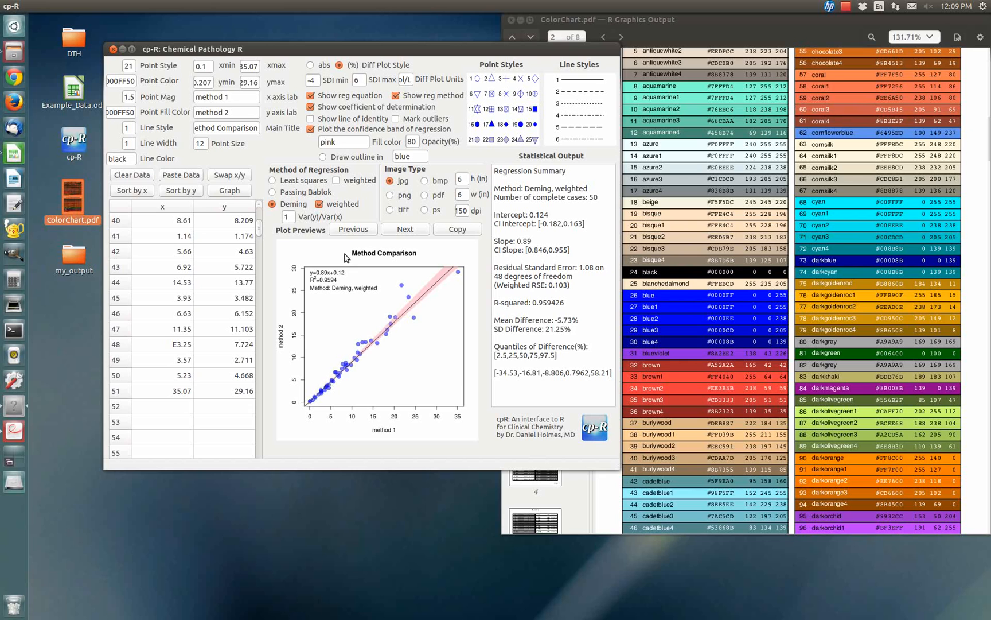
- Show the Difference Plot preview with the mmol/L average axis and shaded band
{"action": "left_click", "coordinate": [405, 228]}
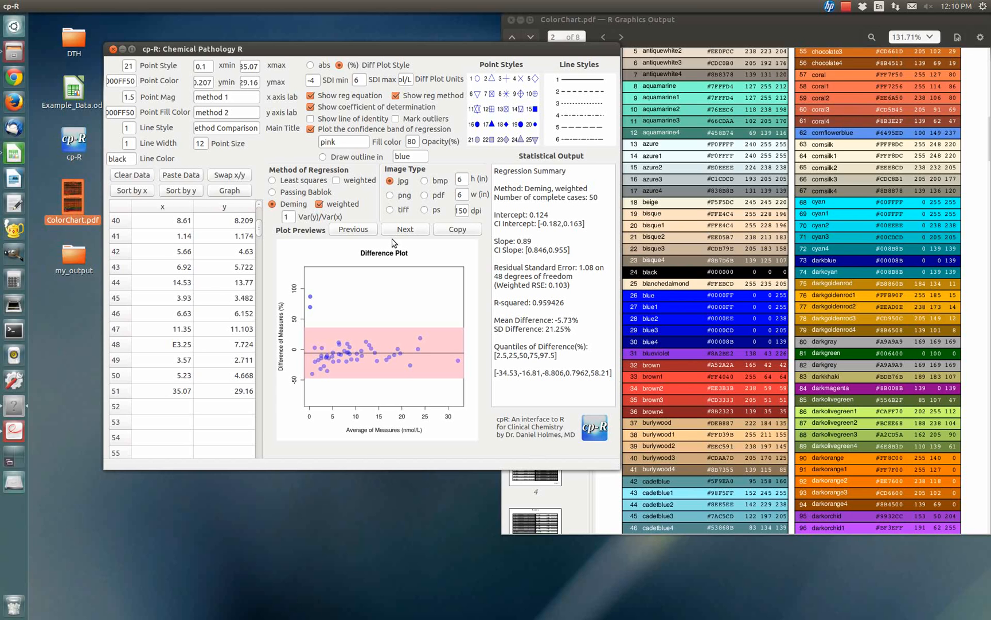
{"action": "mouse_move", "coordinate": [392, 243]}
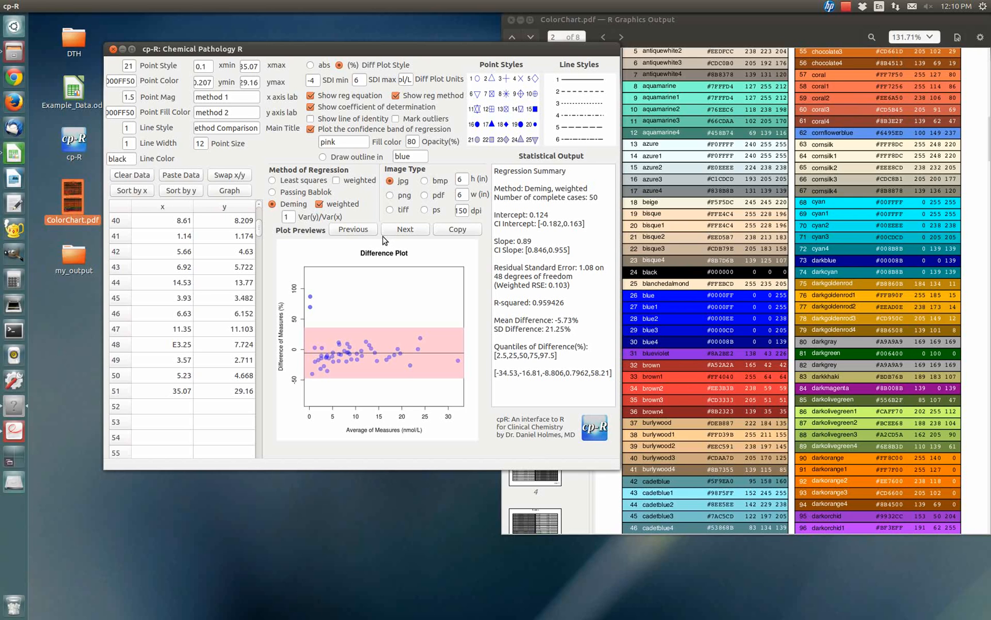